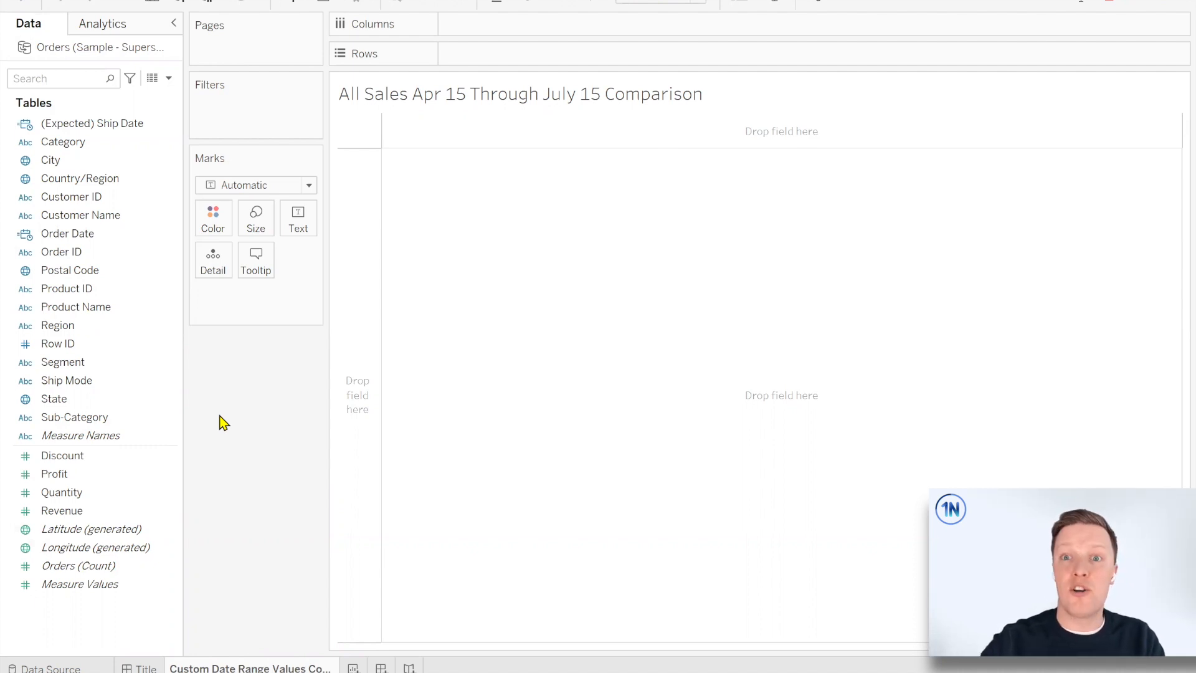
mouse_move(80, 621)
type("Sales - 4")
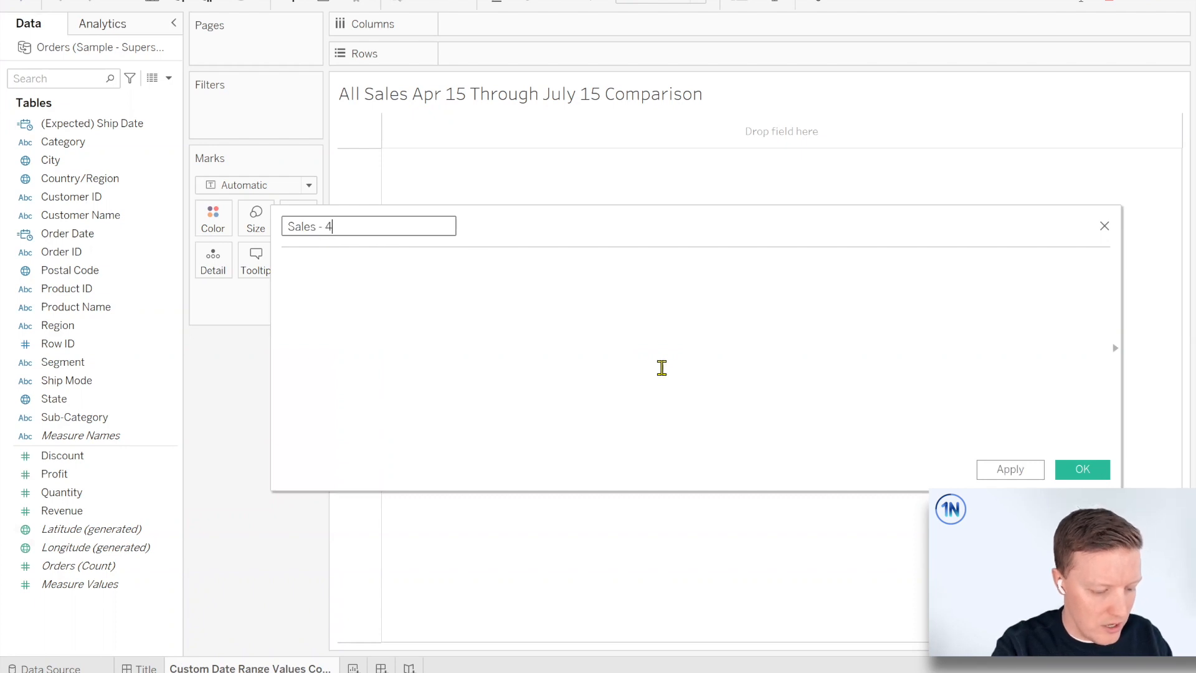
Name the calculation 'Sales - 4/15/22 thru 7/15/22' and put the cursor in the formula box.
type("/15/")
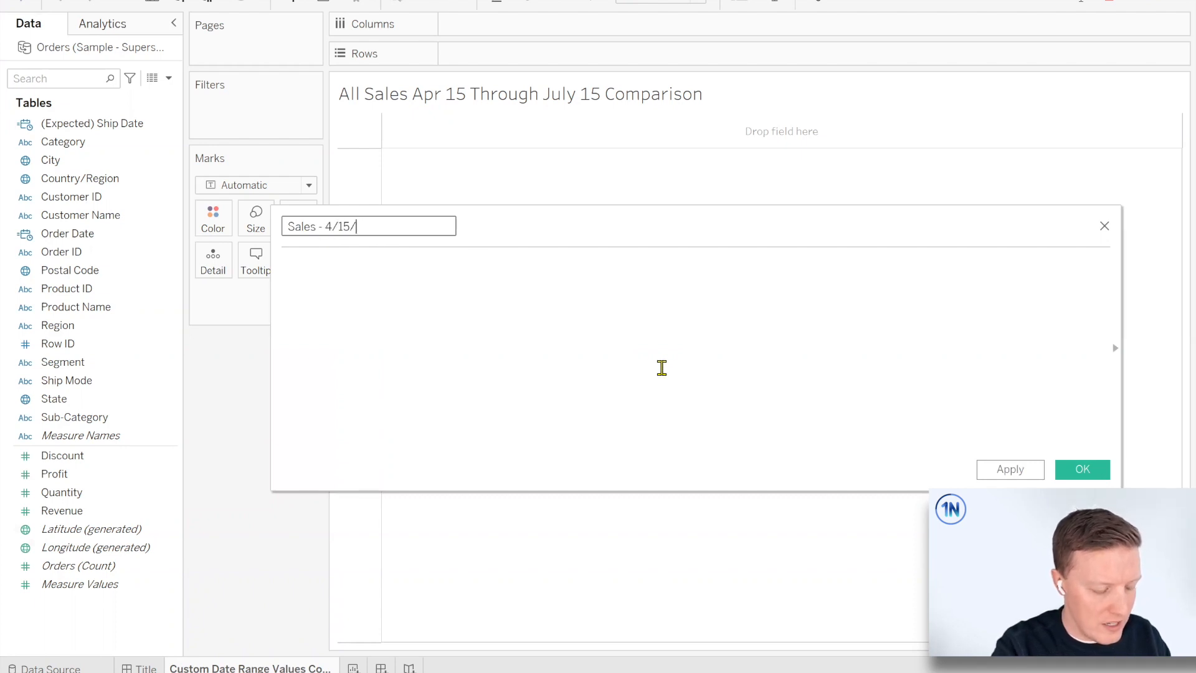
type("22 thru")
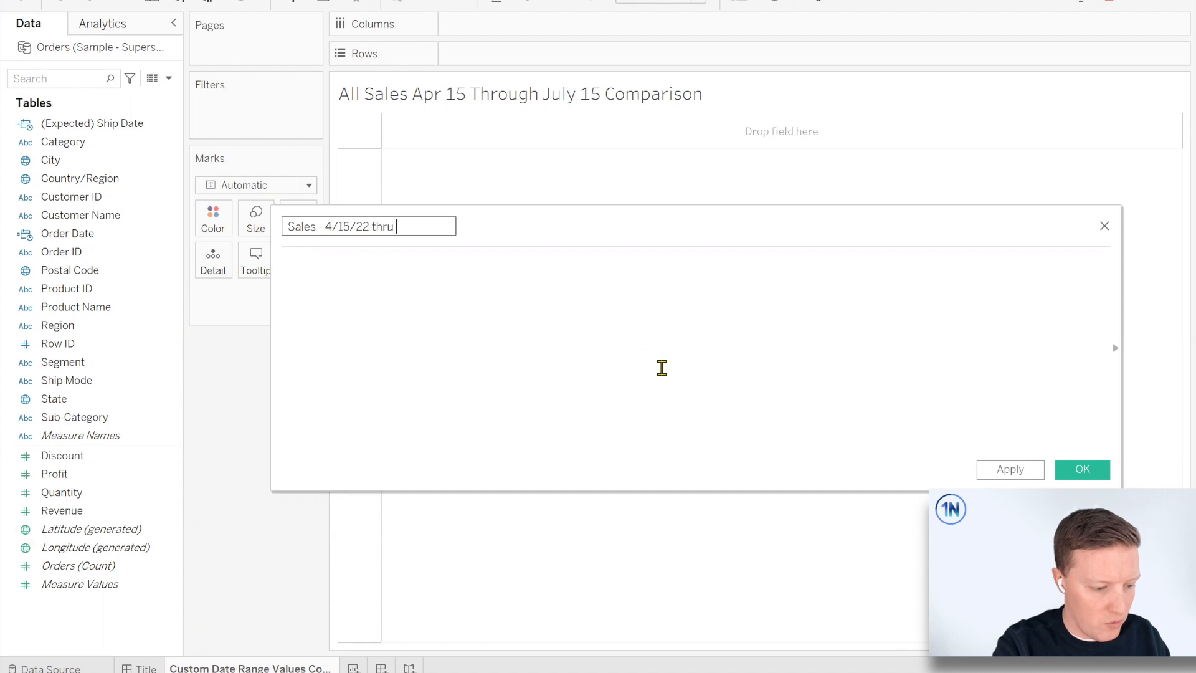
type("7/1")
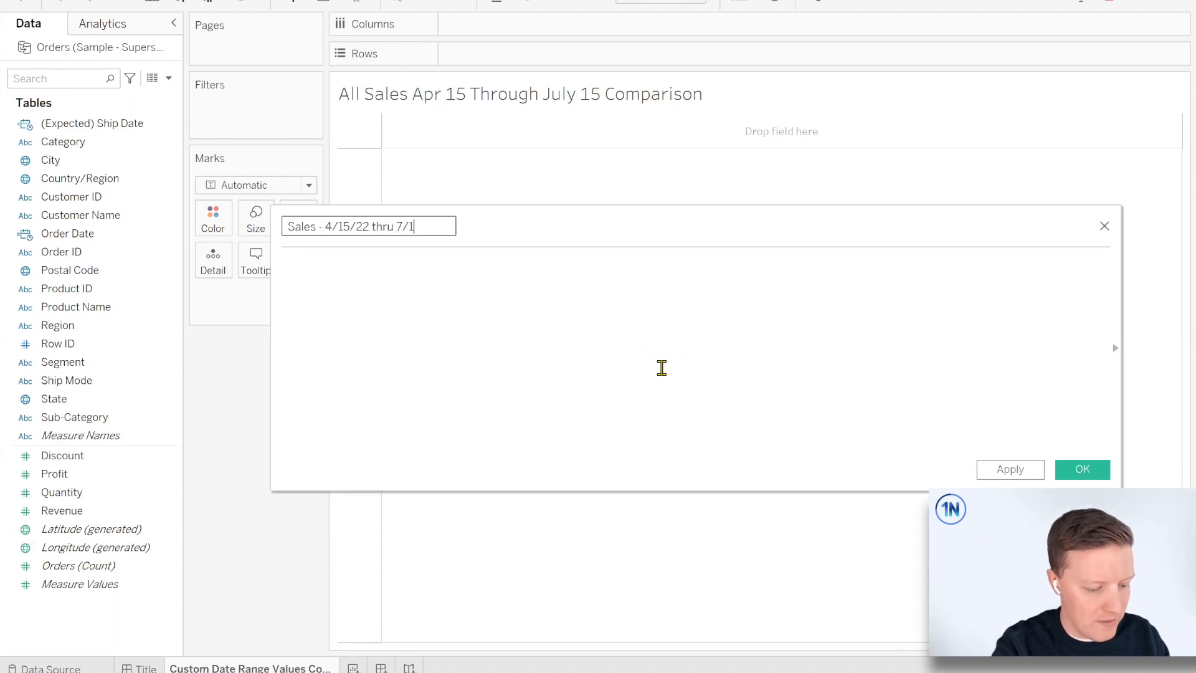
type("5/22")
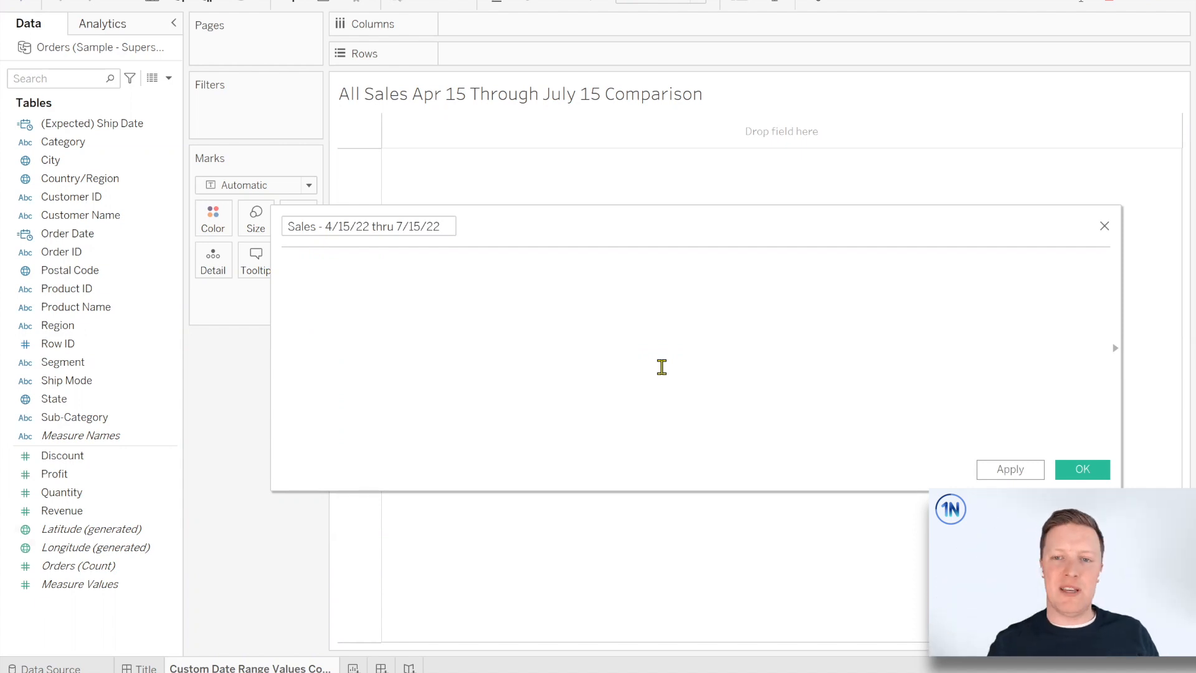
left_click(286, 265)
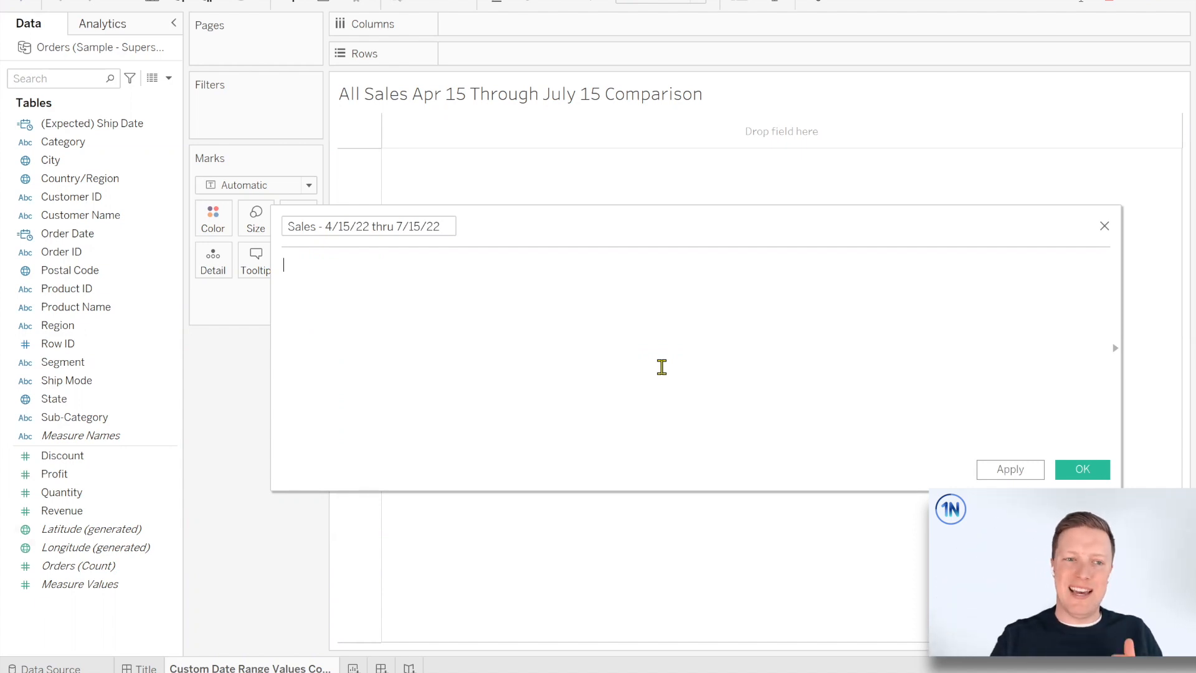
Write the condition IF [Order Date] >= #4-15-2022# AND [Order Date] <= #7-15-2022#.
type("IF")
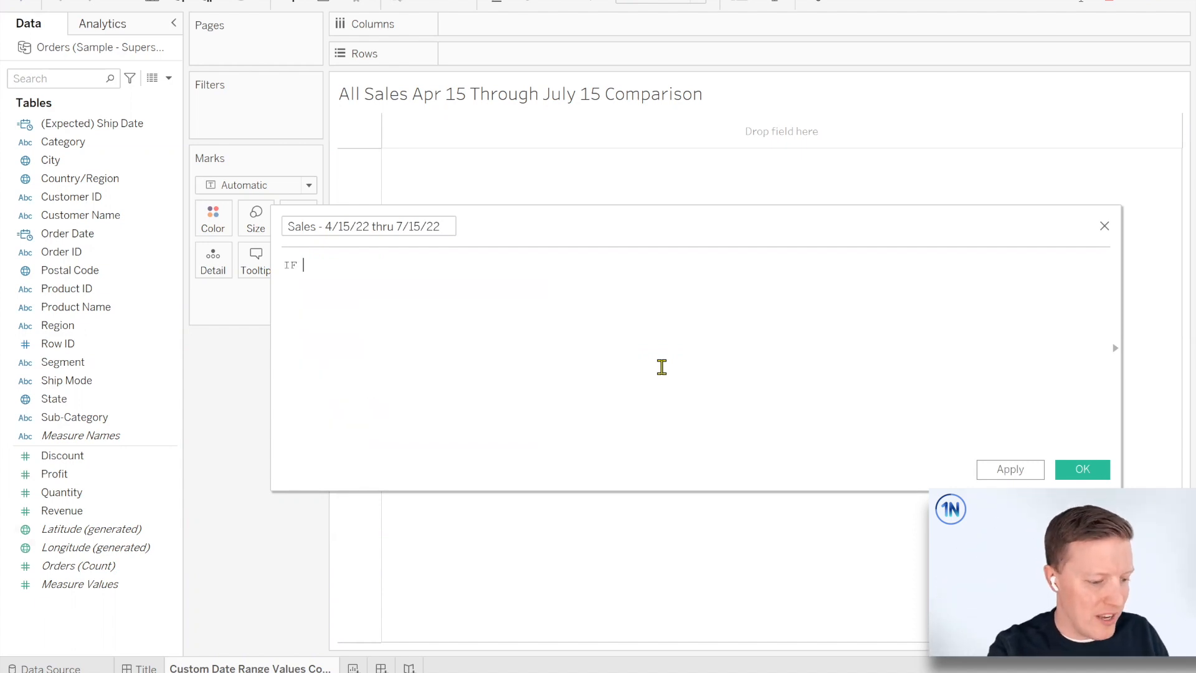
type("da")
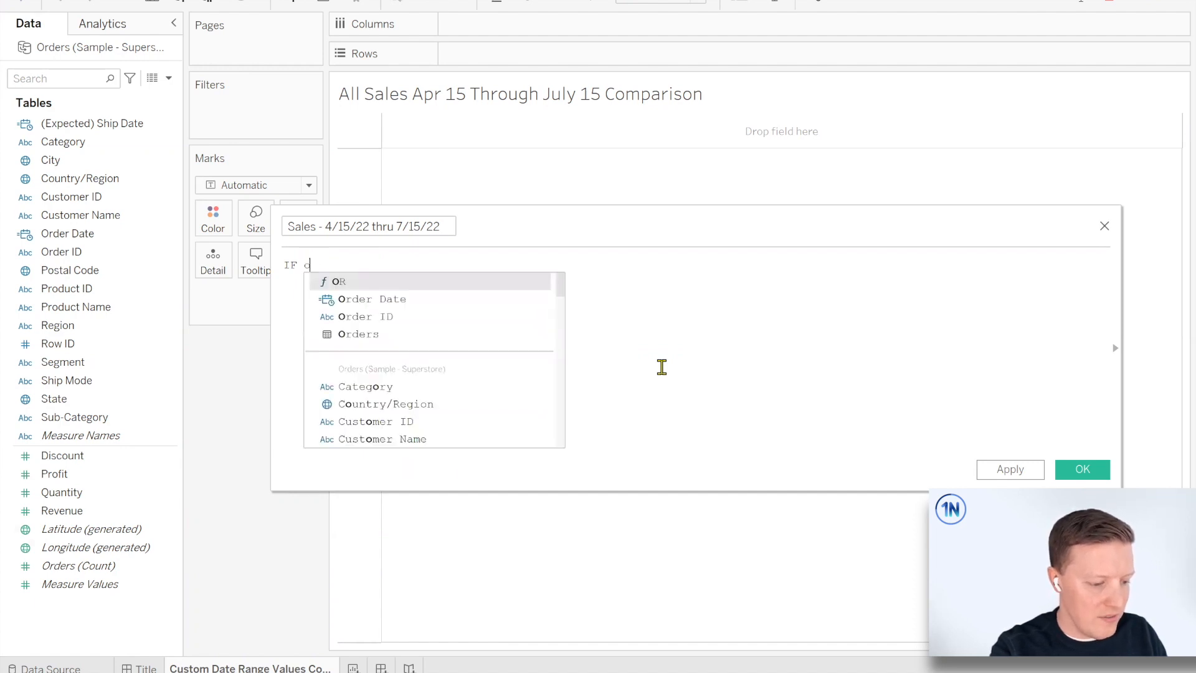
type("[Order Date] >")
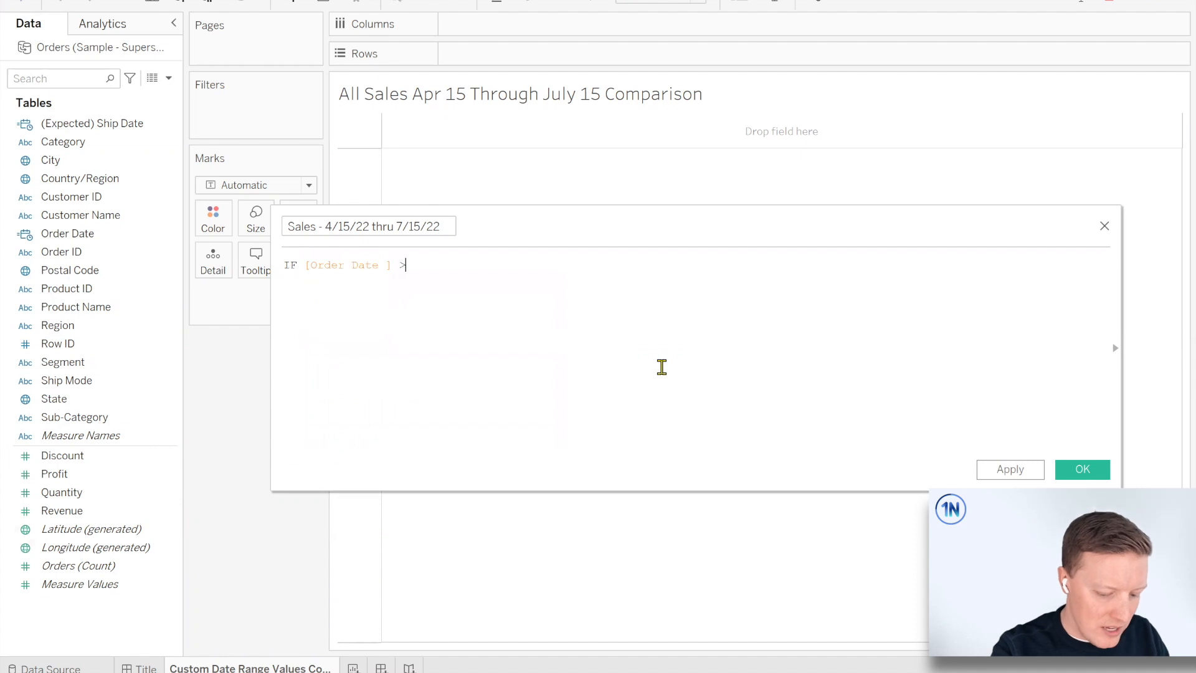
type("= #")
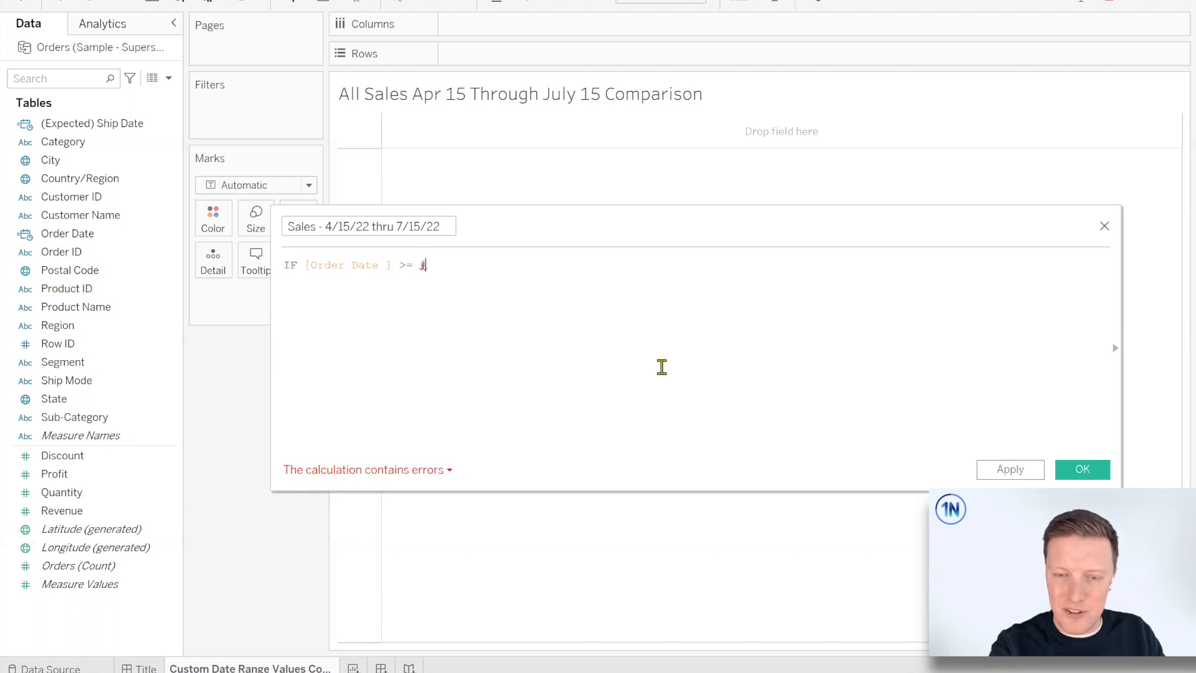
type("4")
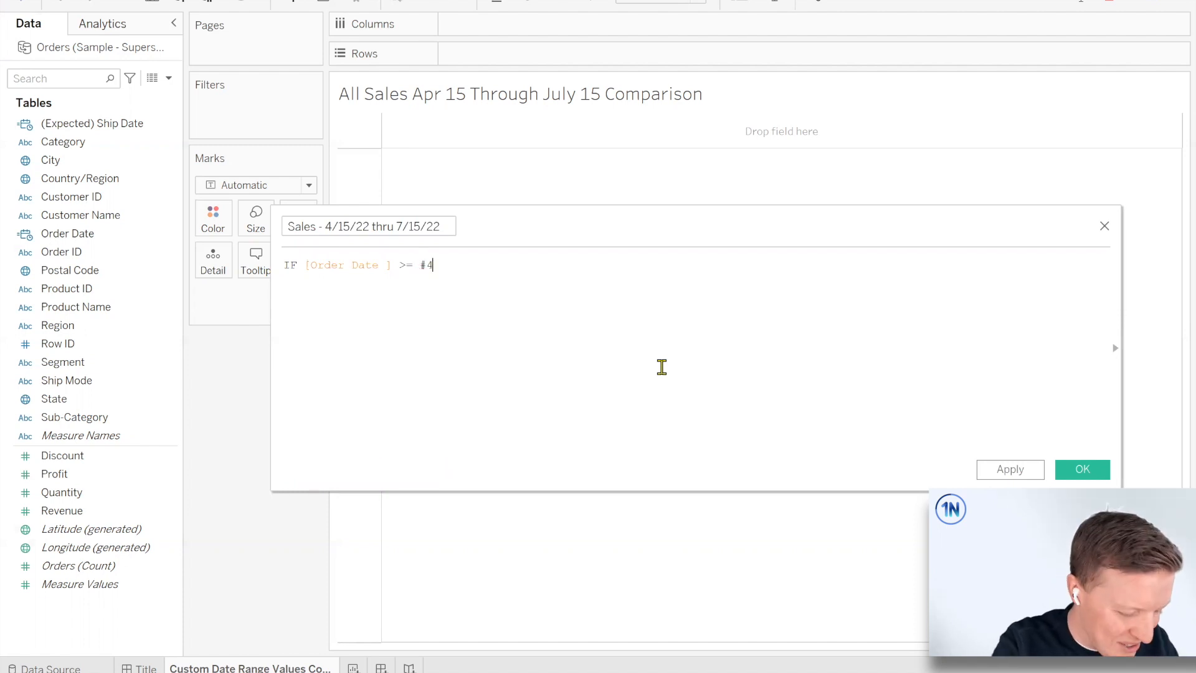
type("-15-")
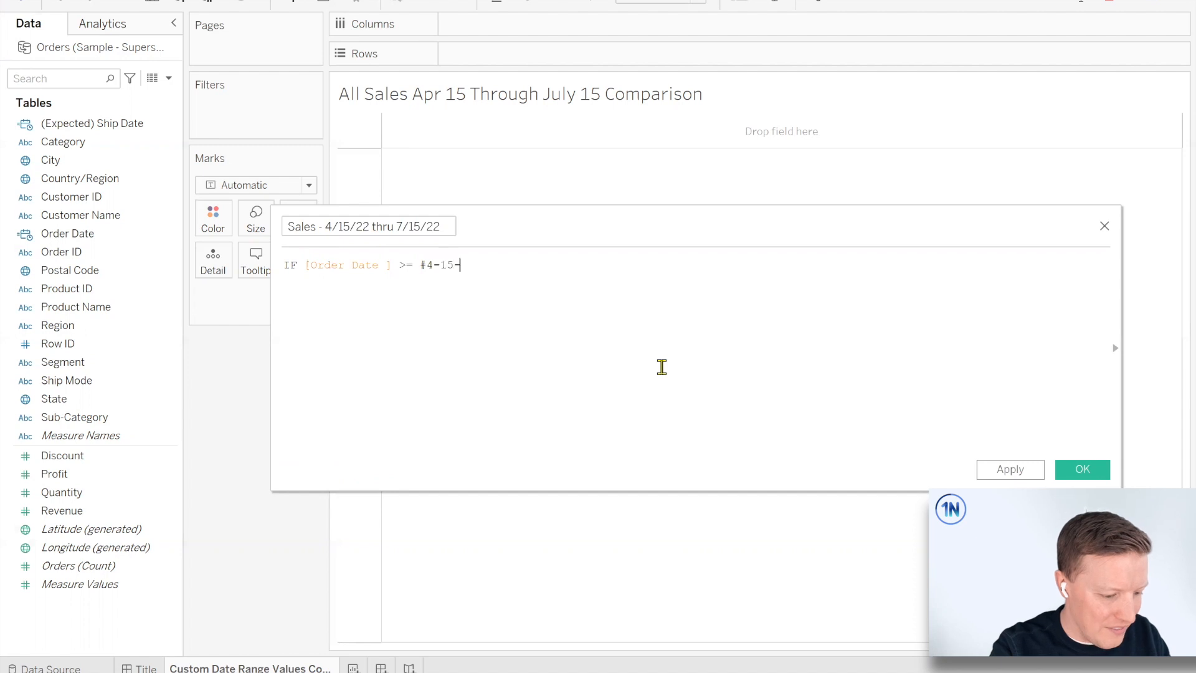
type("2022")
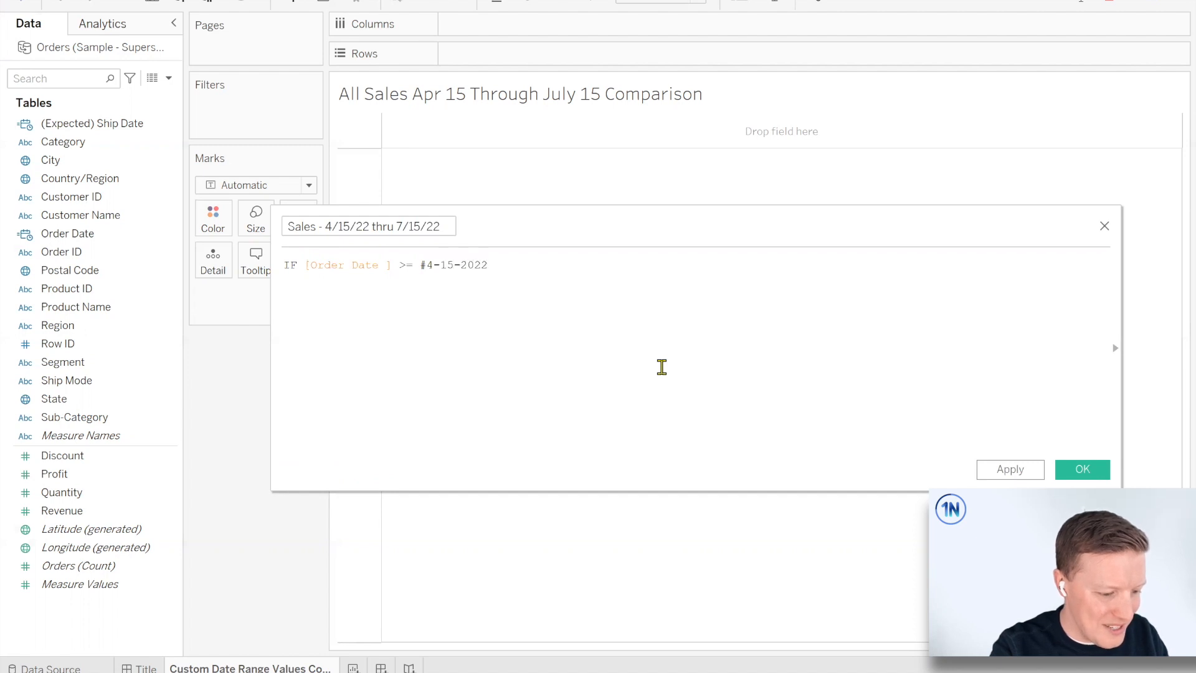
type("#")
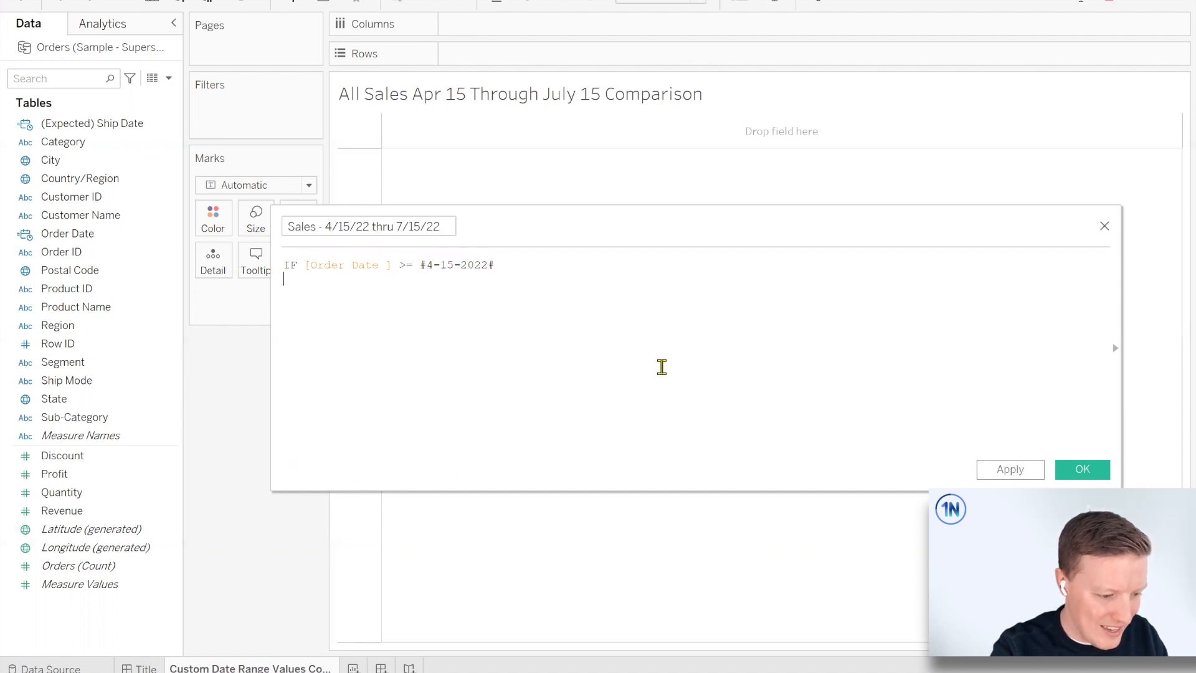
type("AND order")
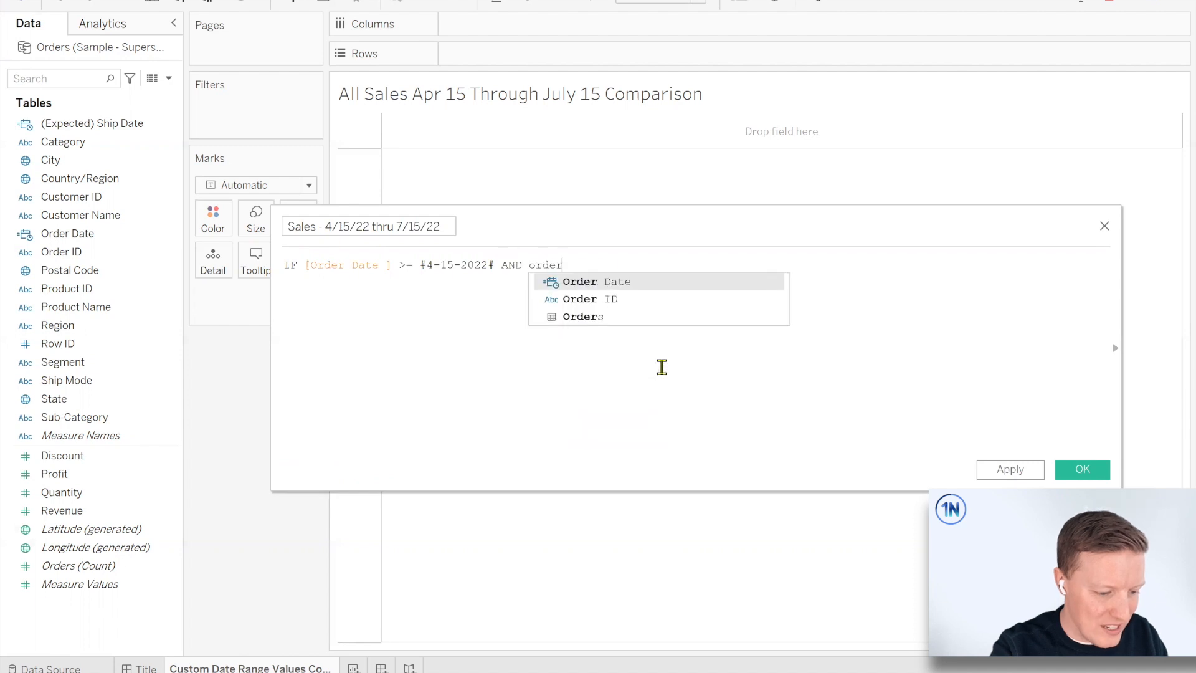
type("[Order Date] <=")
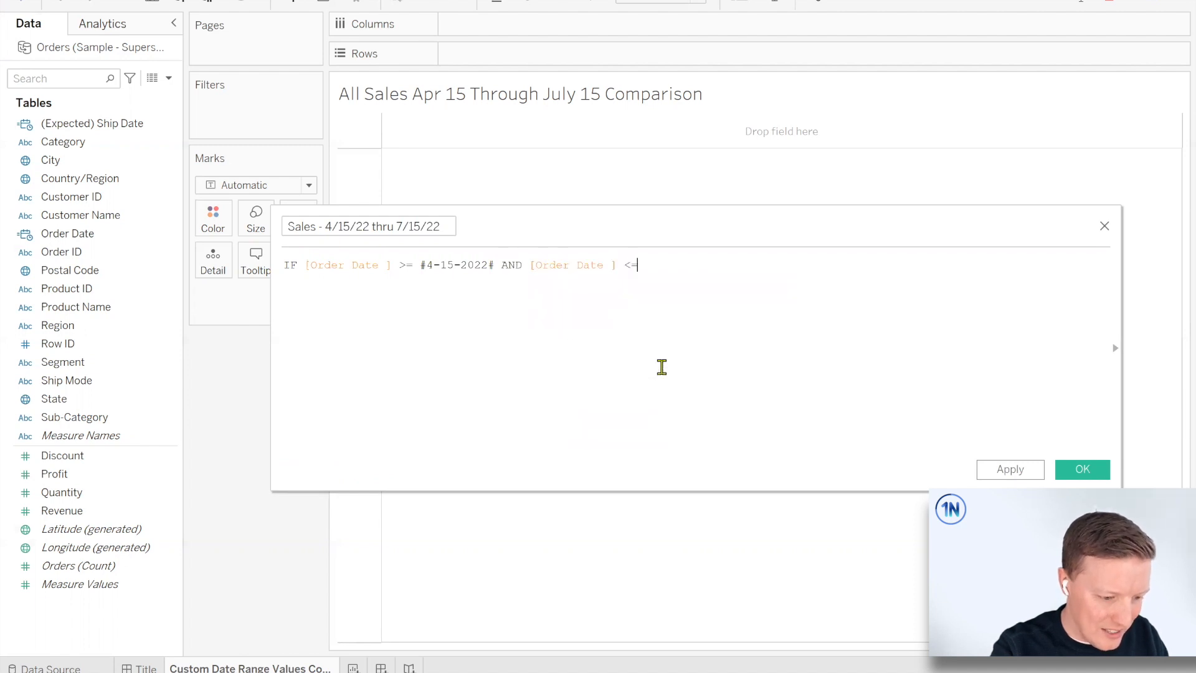
type("#")
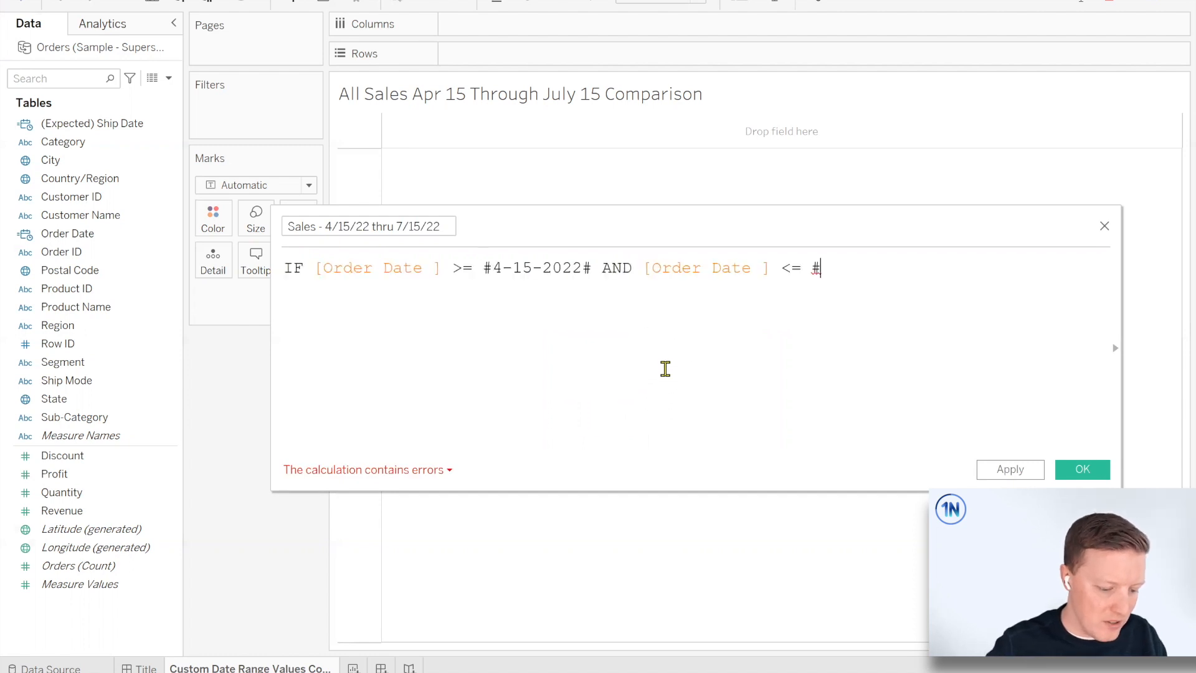
type("7-15-2022")
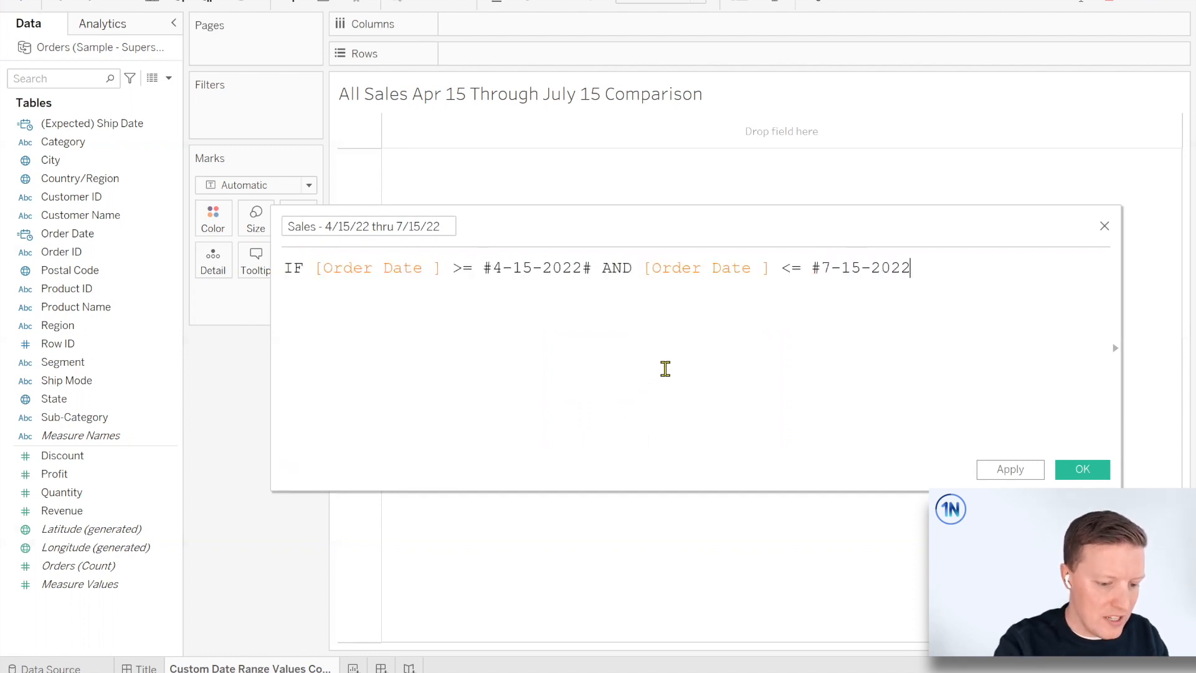
type("#")
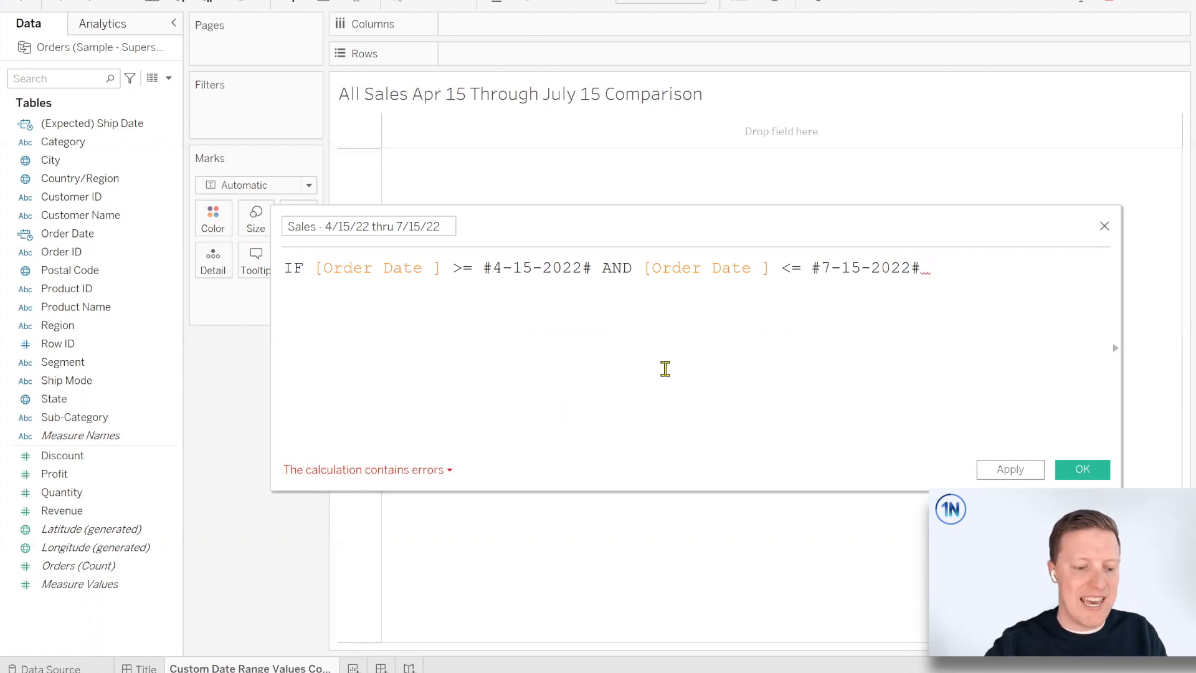
Complete the formula with THEN [Revenue] END and save the calculated field.
type("THEN")
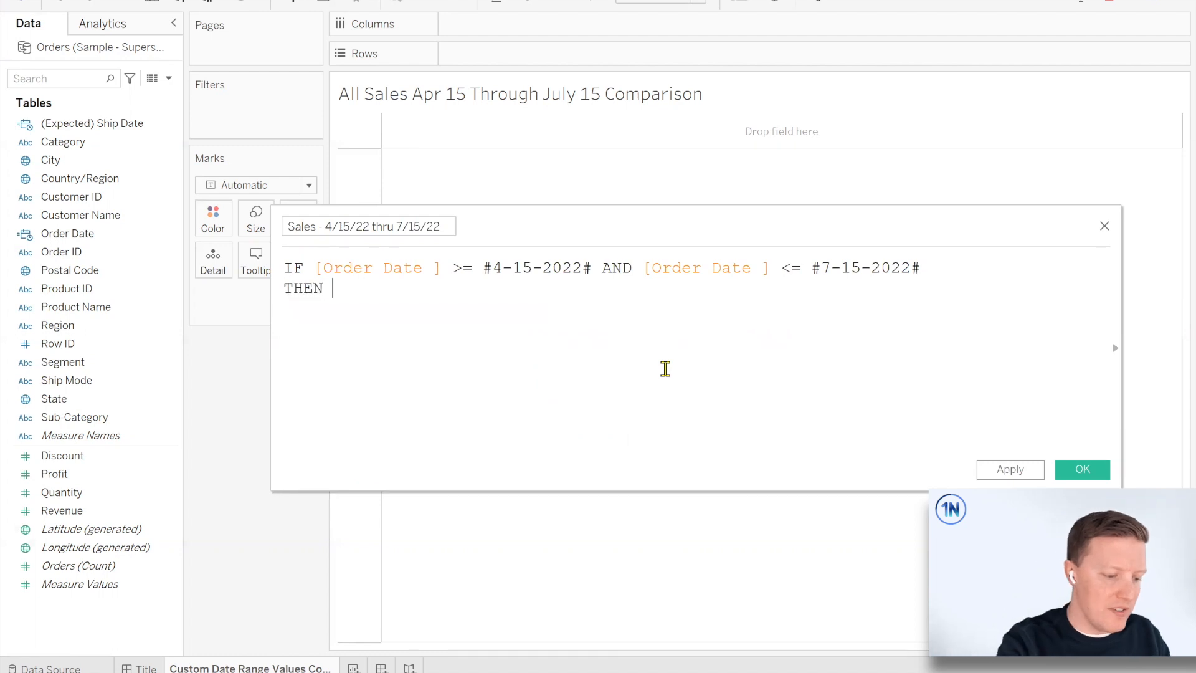
type("sale")
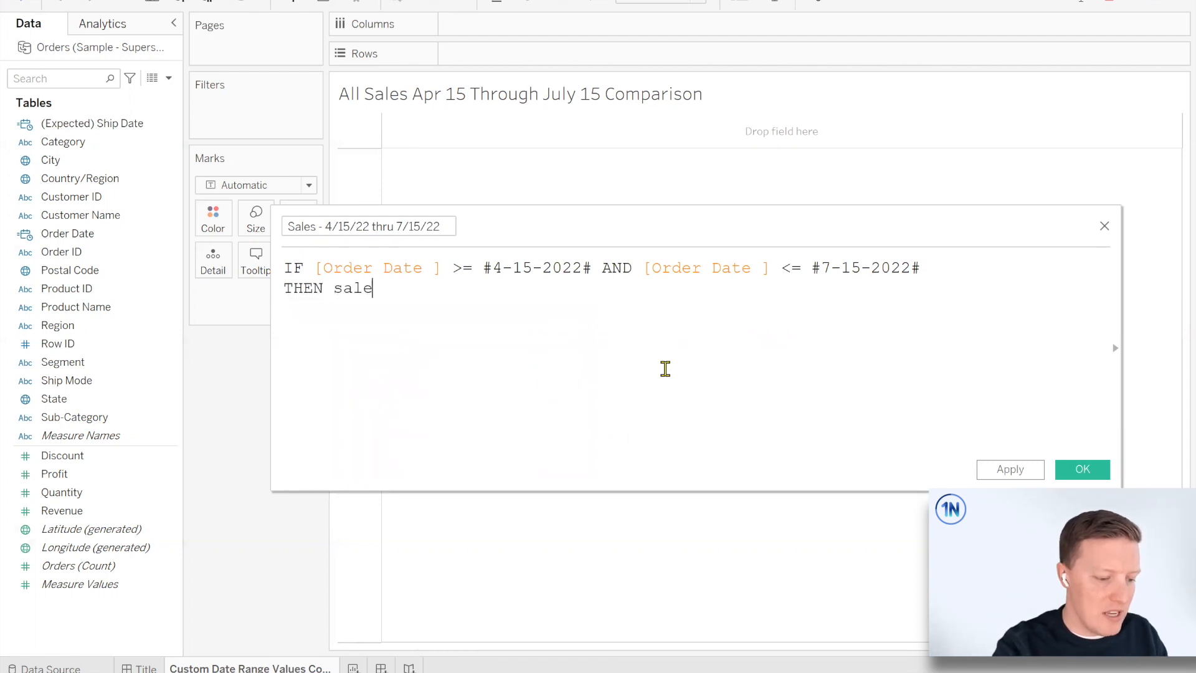
type("s")
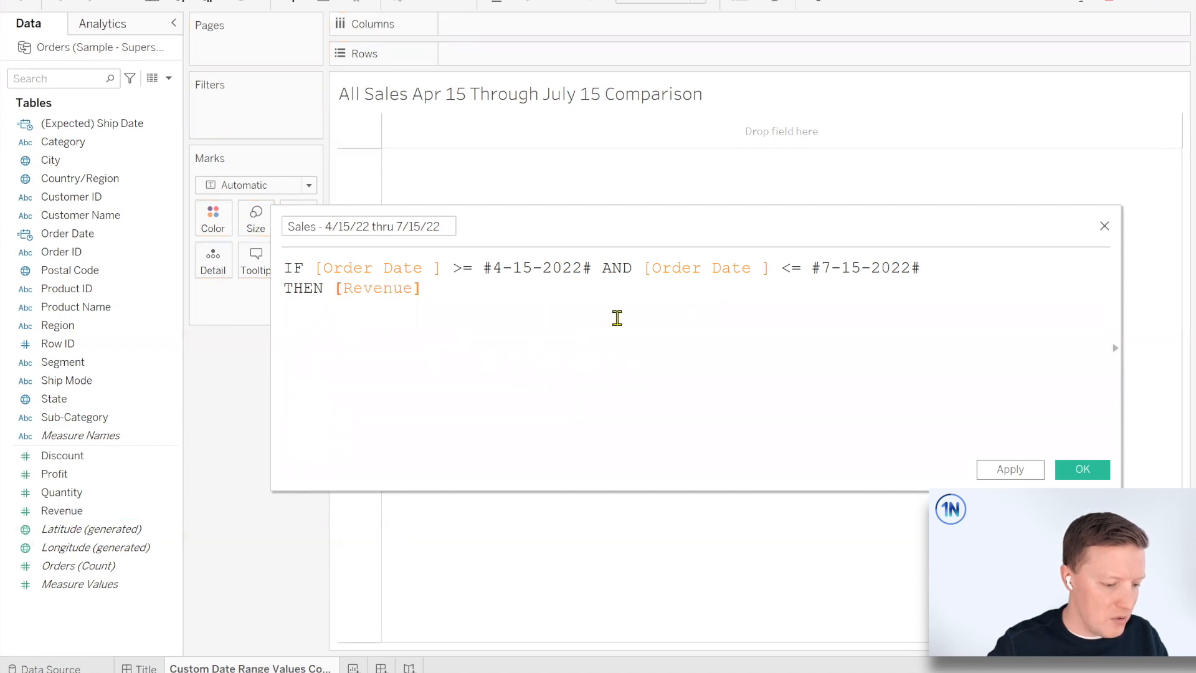
type("END")
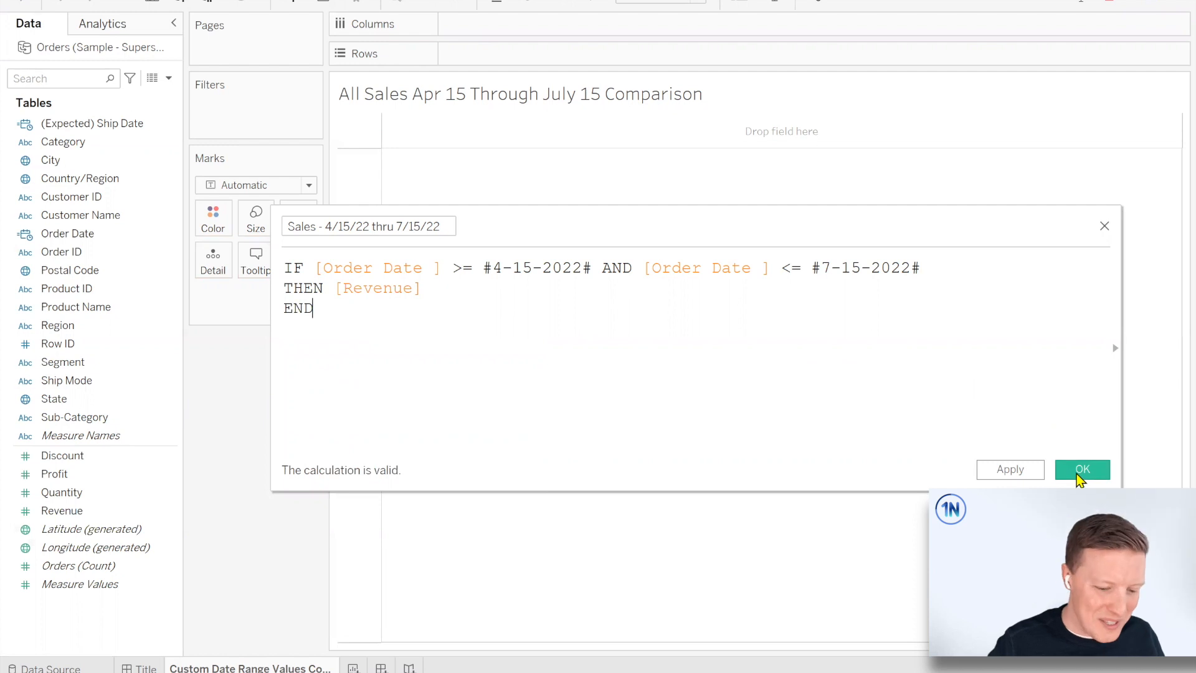
left_click(1082, 469)
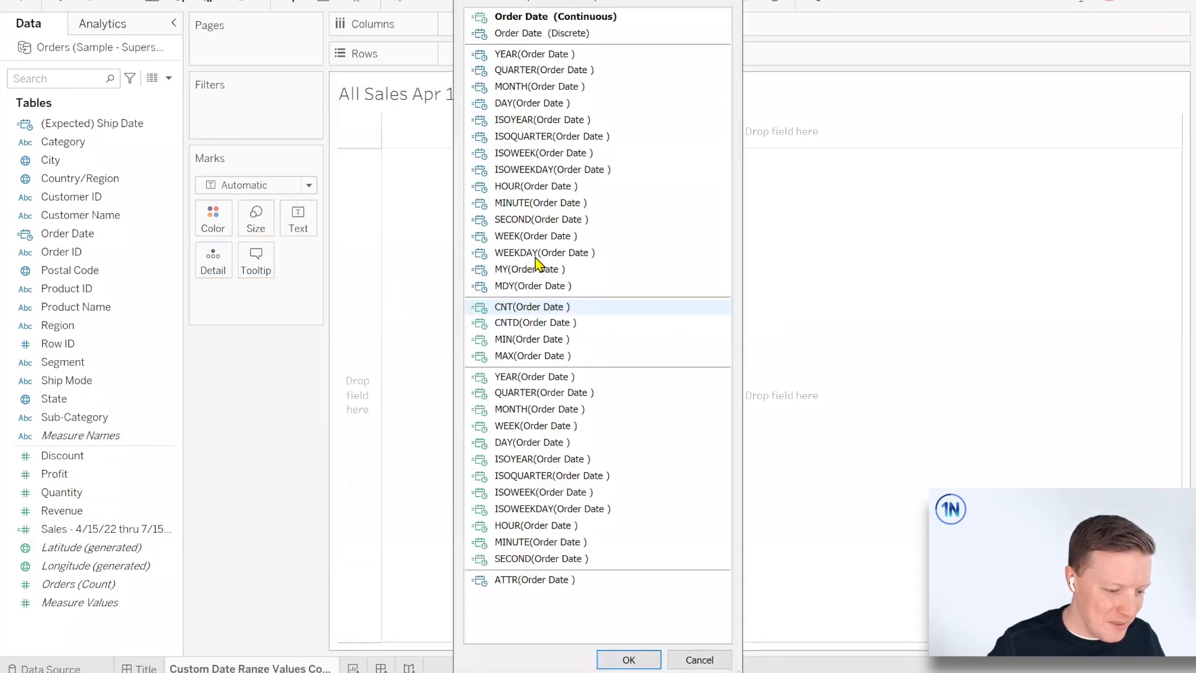
left_click(533, 286)
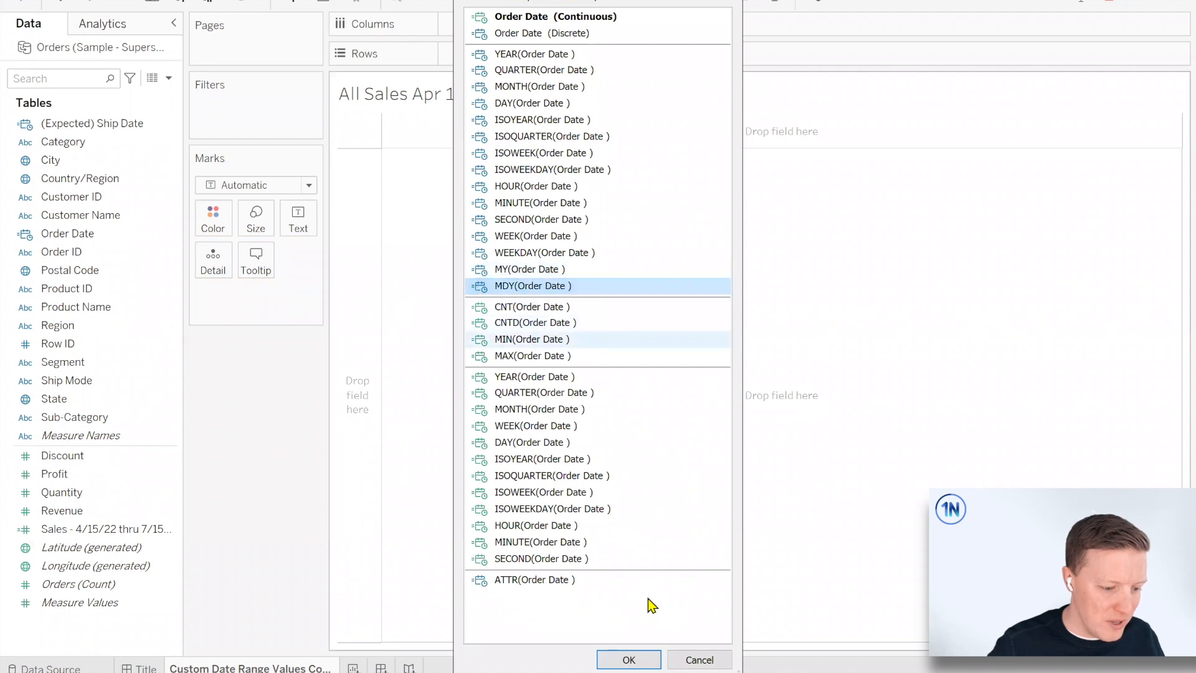
left_click(628, 660)
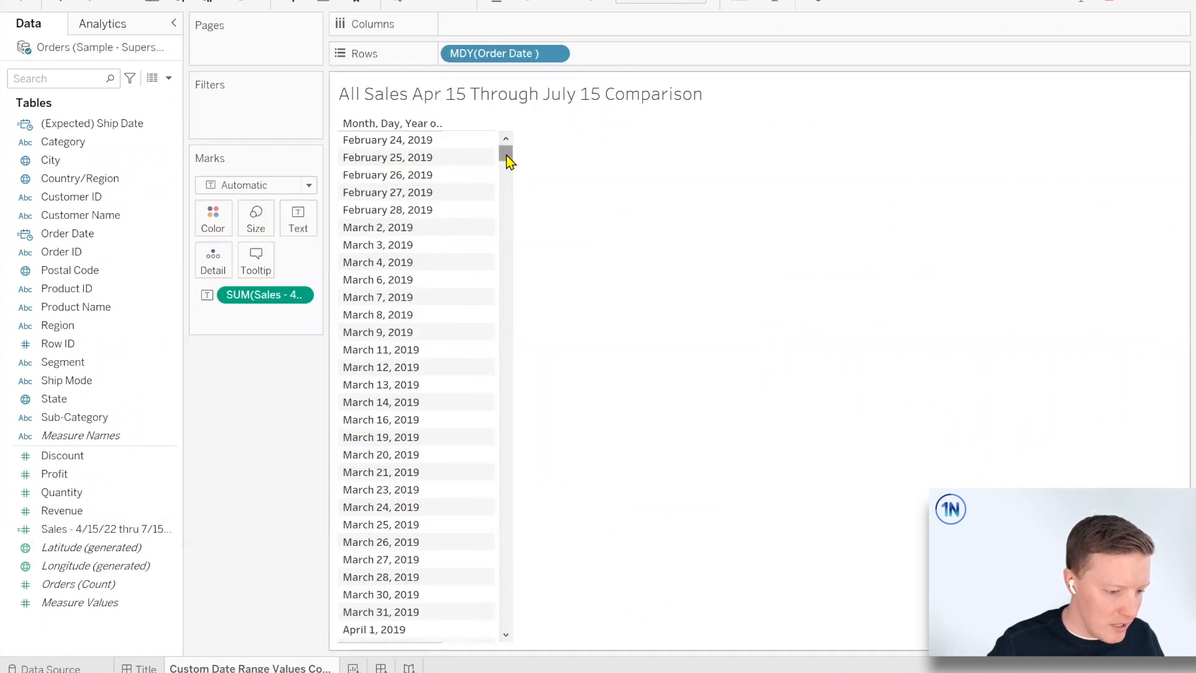
left_click_drag(506, 153, 506, 510)
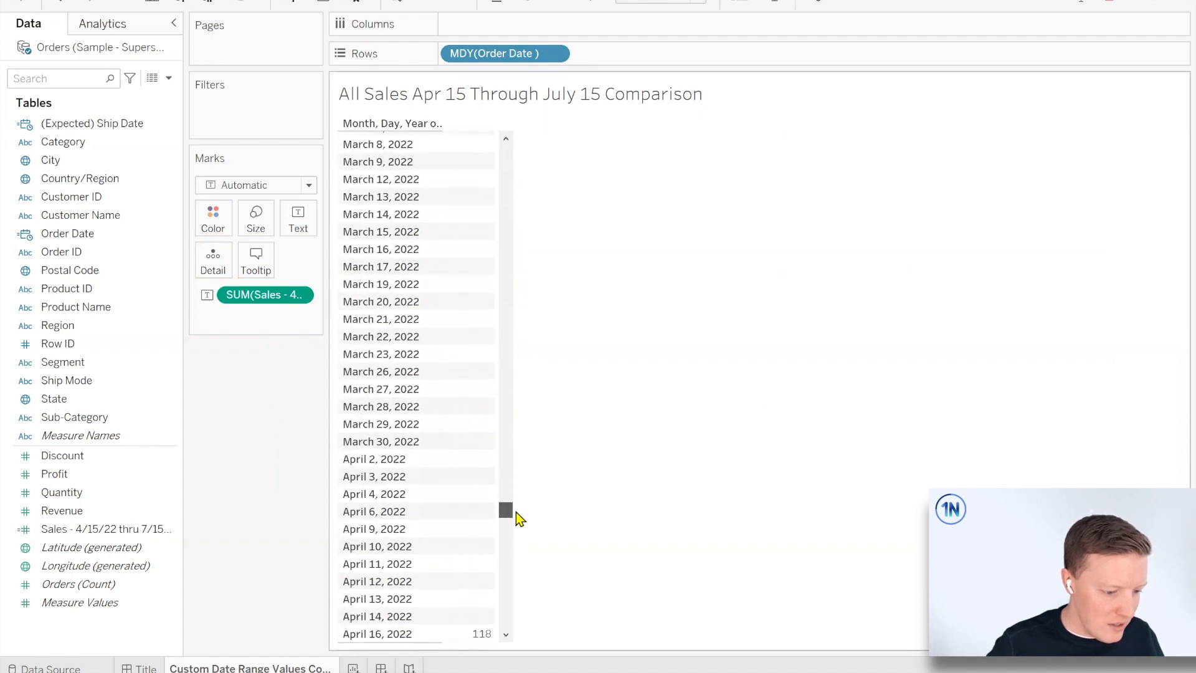
scroll("down", 3)
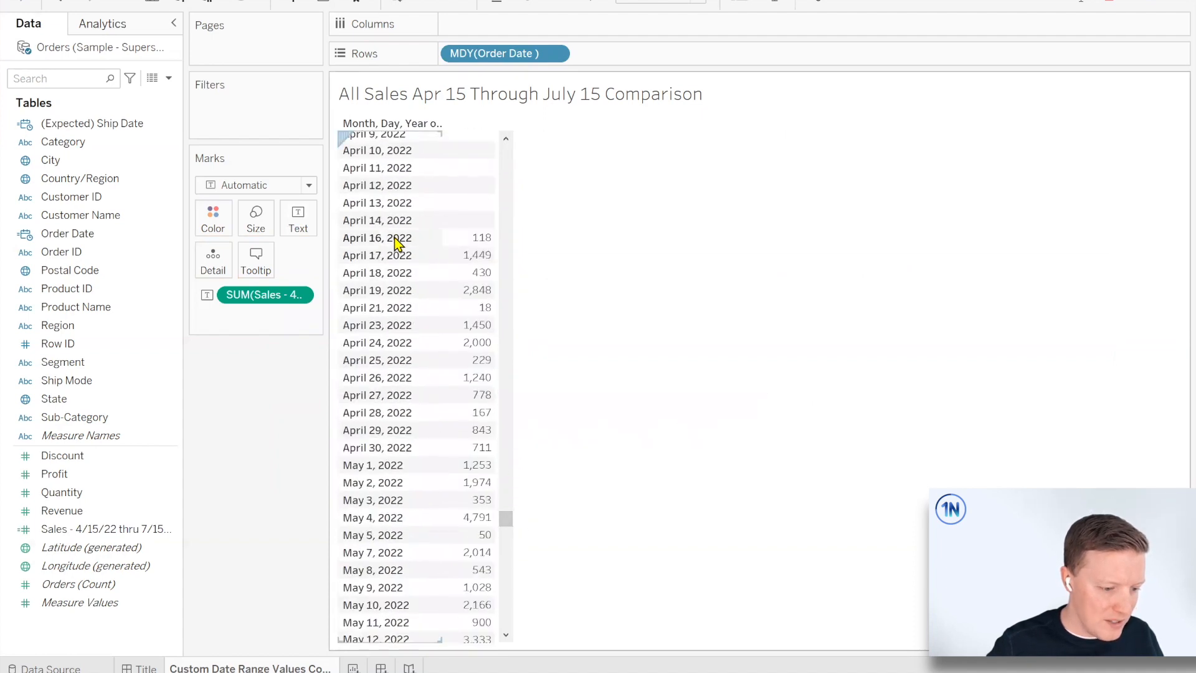
left_click(390, 238)
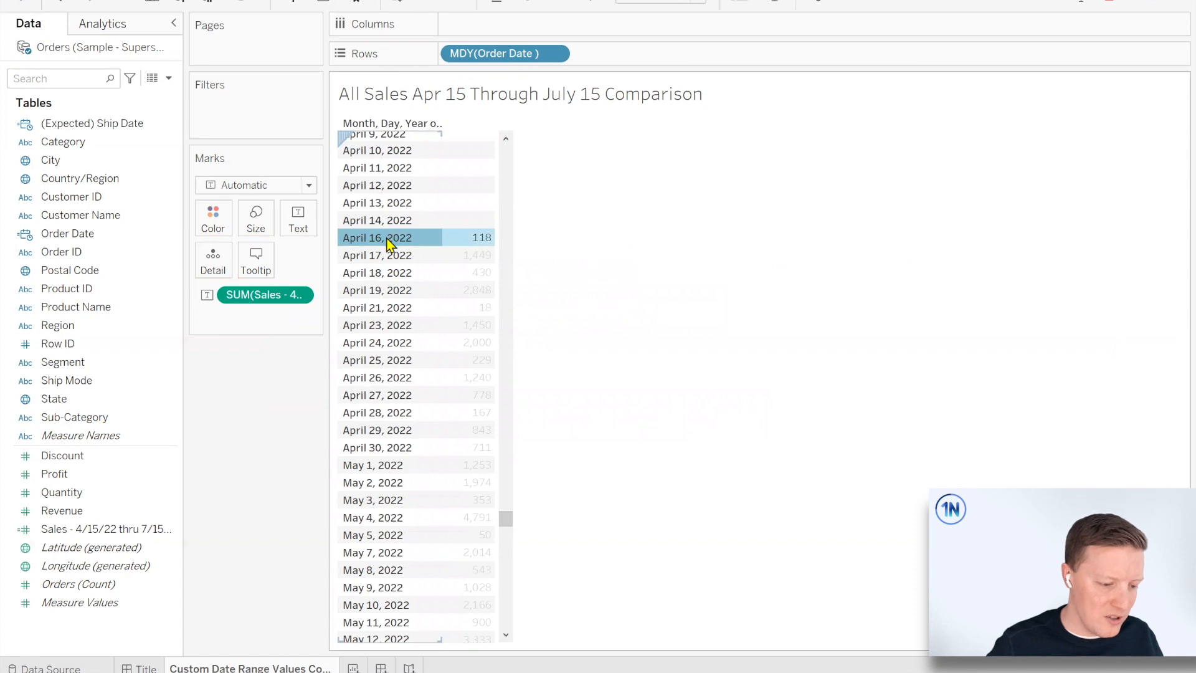
scroll("down", 3)
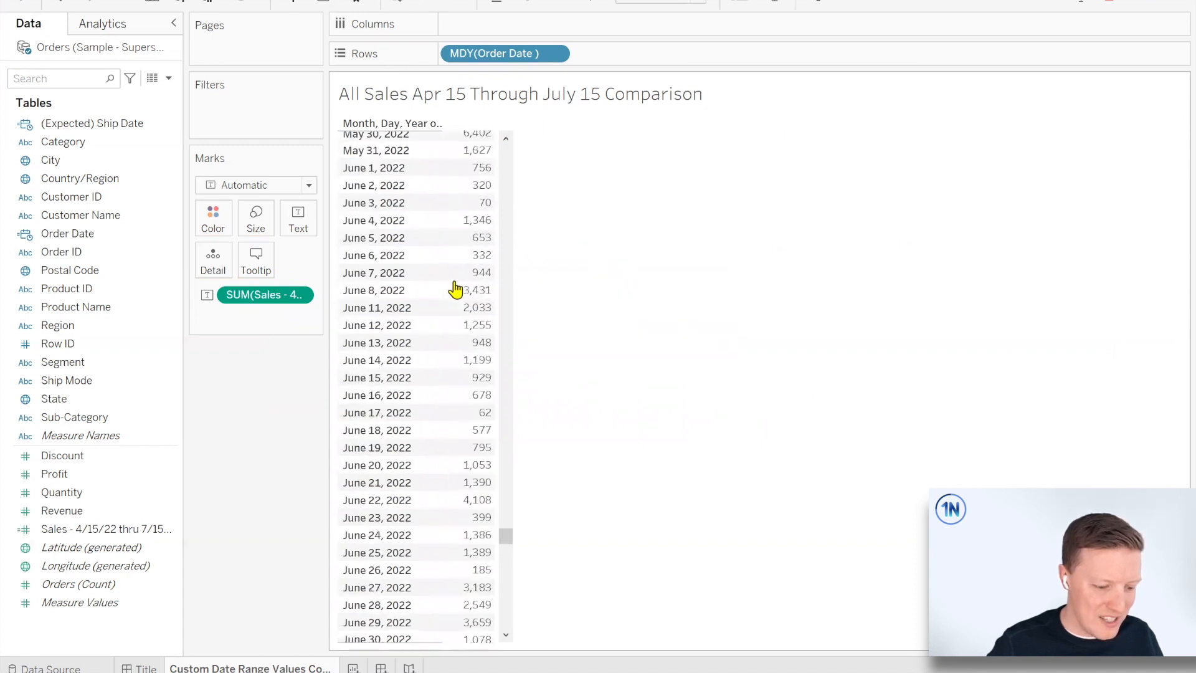
scroll("down", 3)
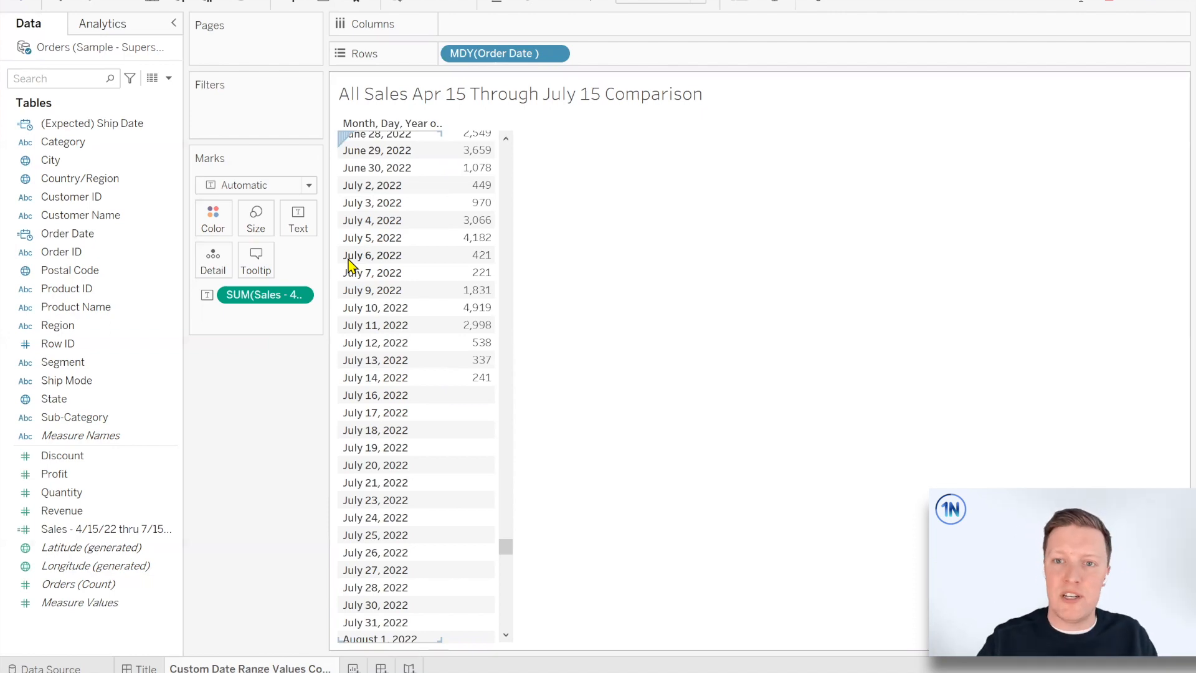
Remove the MDY(Order Date) pill from the Rows shelf.
left_click_drag(504, 53, 269, 483)
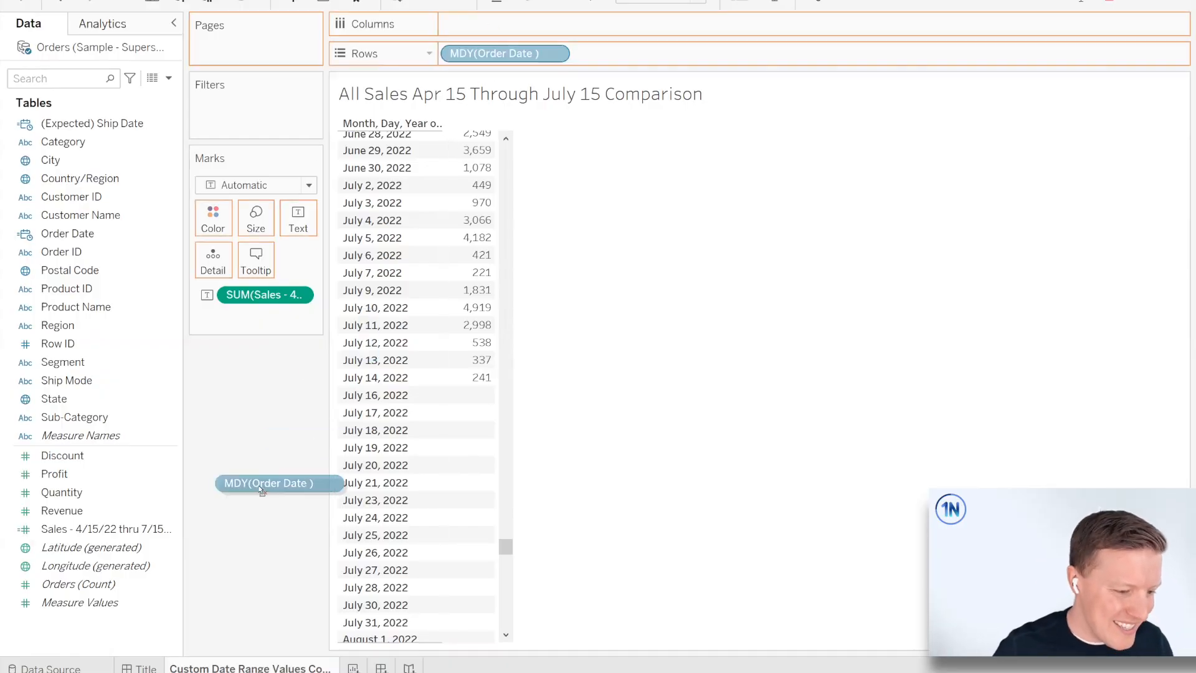
Duplicate the 2022 period sales field and rename the copy 'Sales - 4/15/21 thru 7/15/21'.
right_click(107, 529)
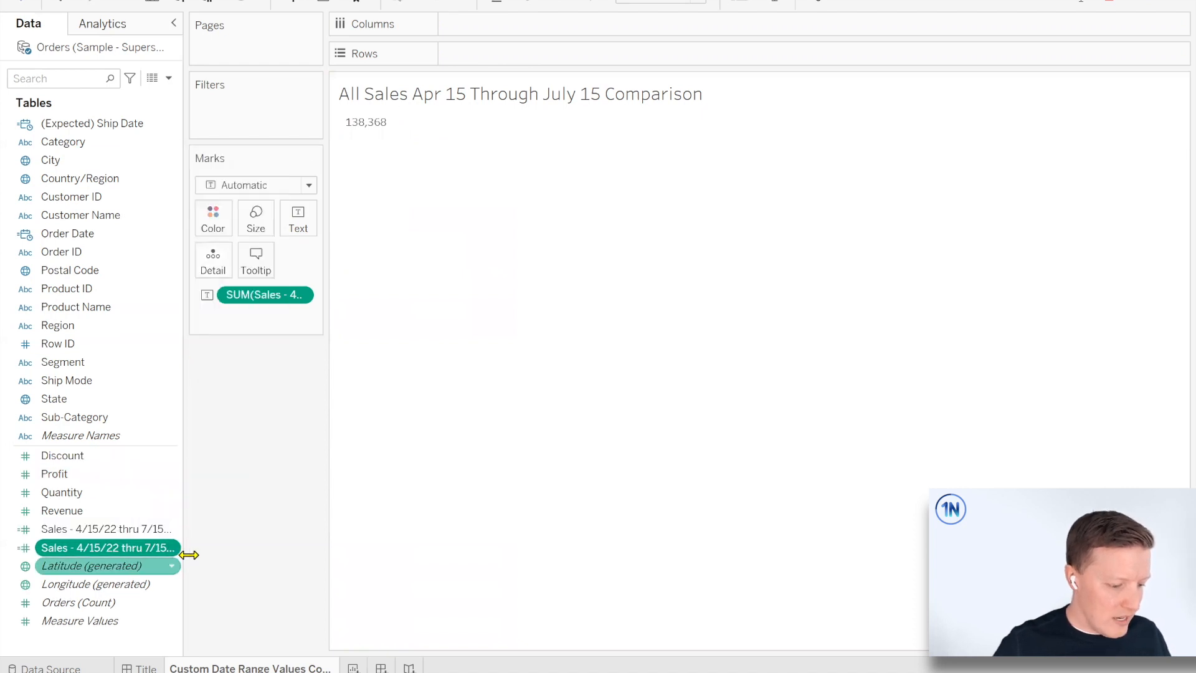
right_click(106, 547)
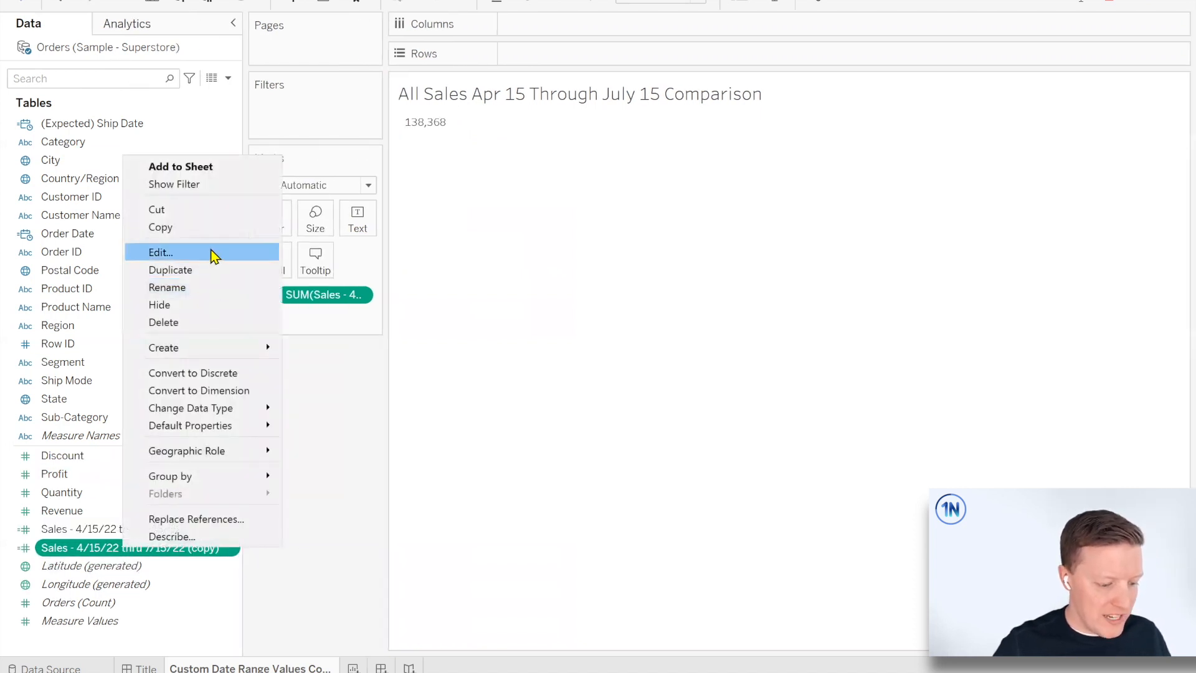
left_click(160, 253)
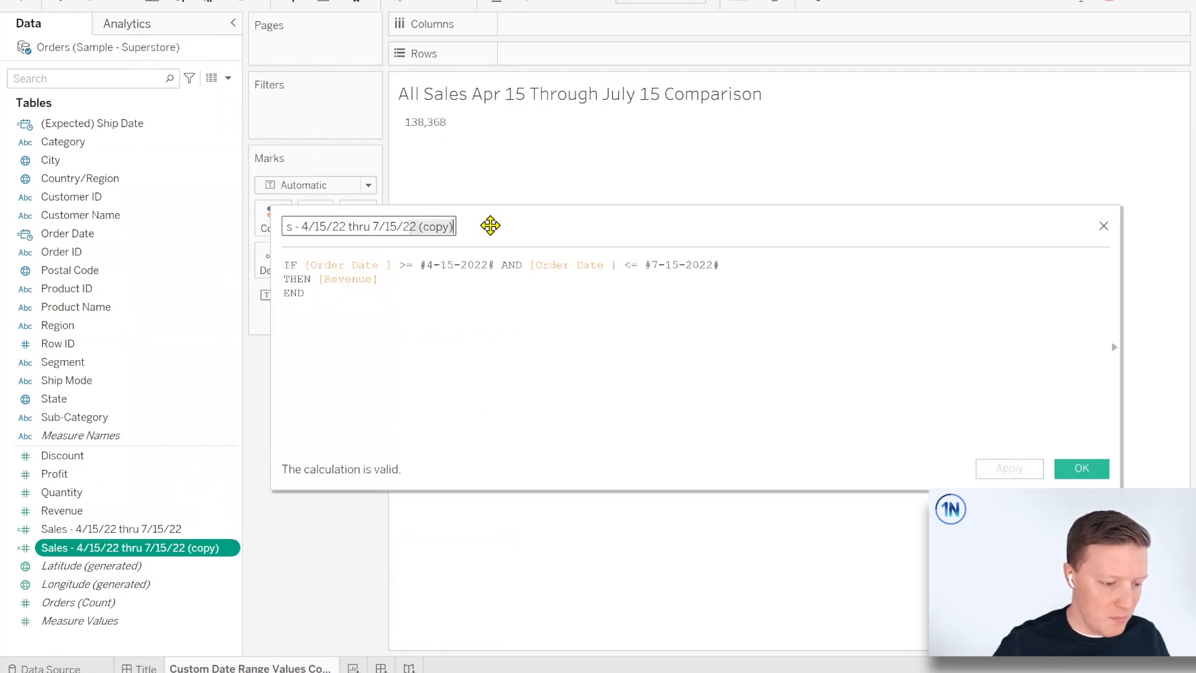
type("Sales - 4/15/221 thru 7/15/21")
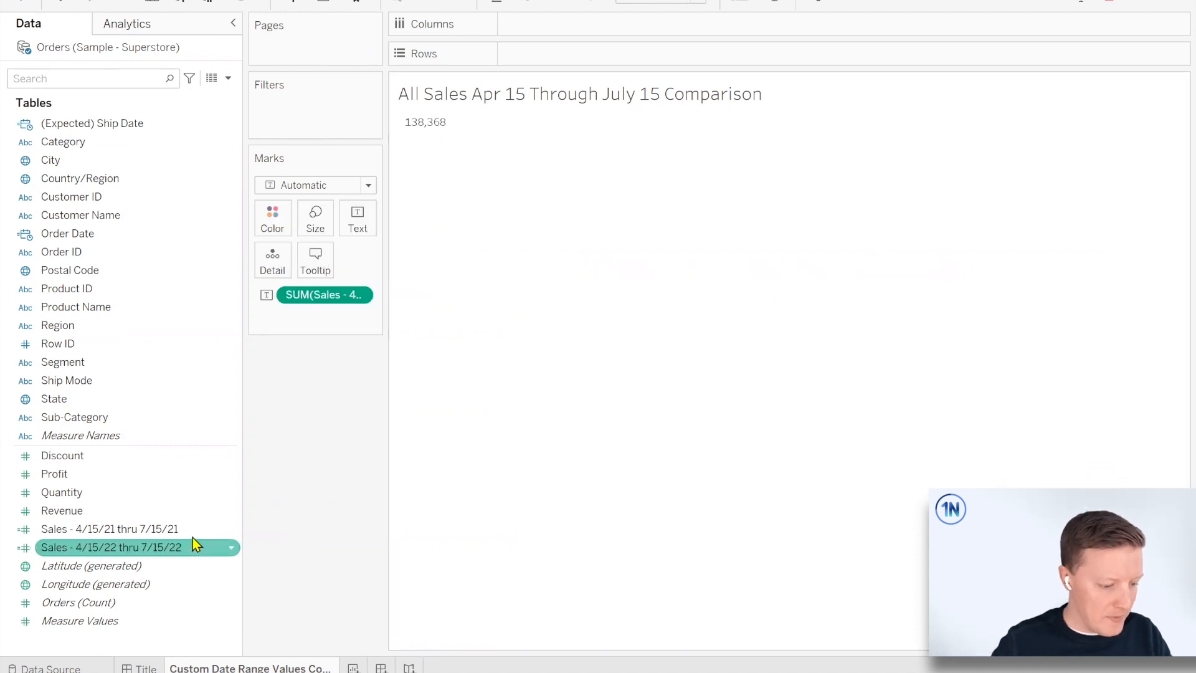
mouse_move(279, 577)
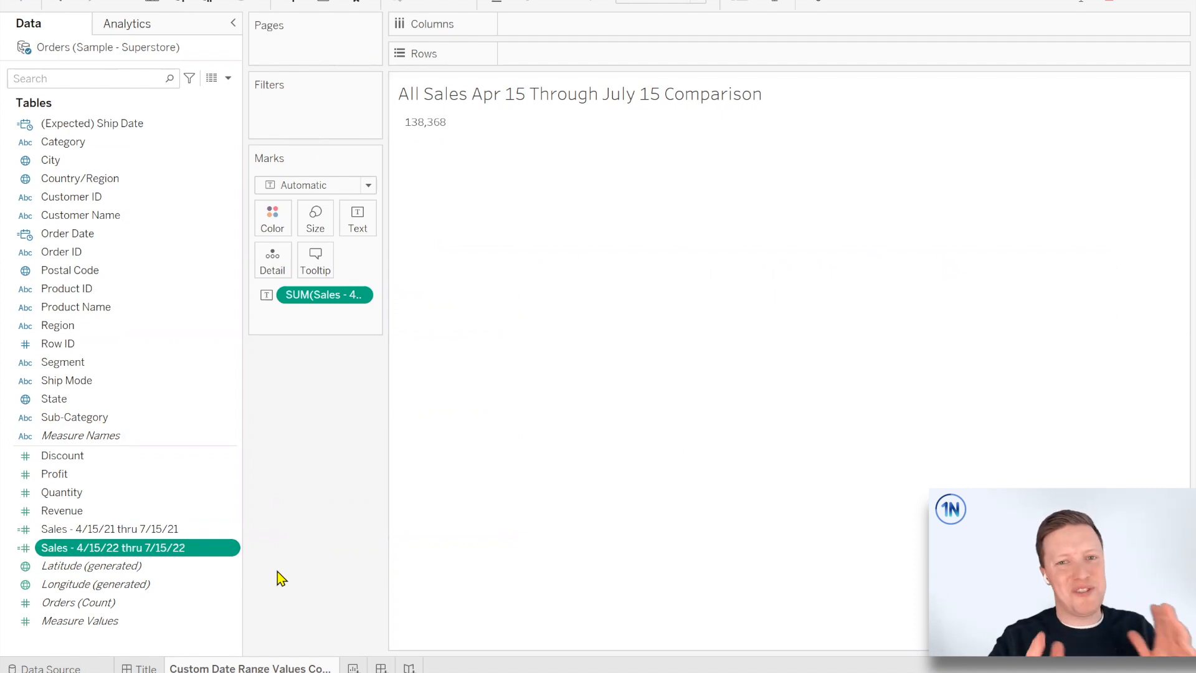
Confirm the renamed field and place Sub-Category on the Rows shelf.
left_click(323, 295)
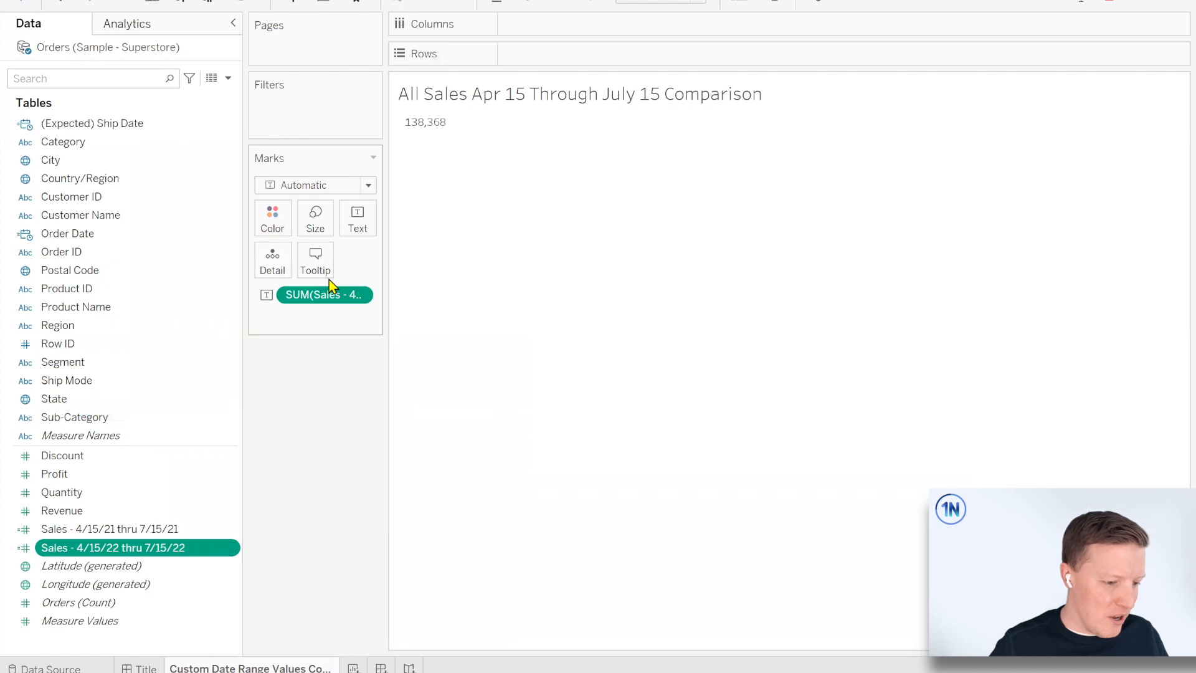
left_click_drag(74, 417, 343, 350)
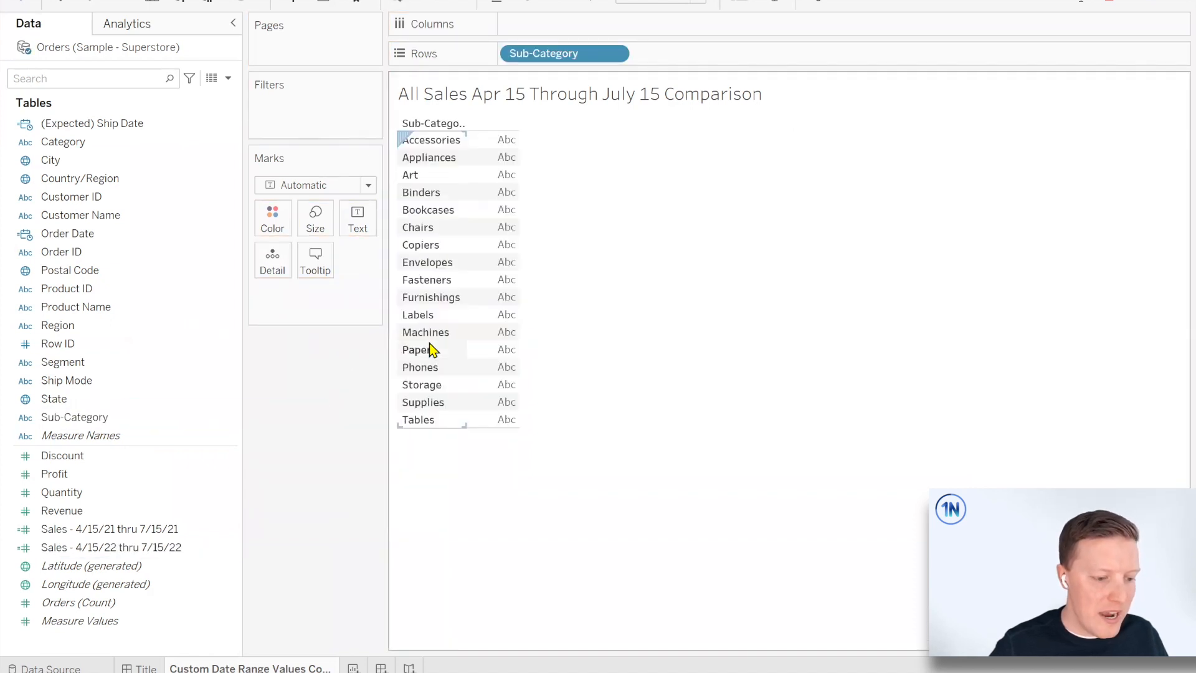
left_click(227, 78)
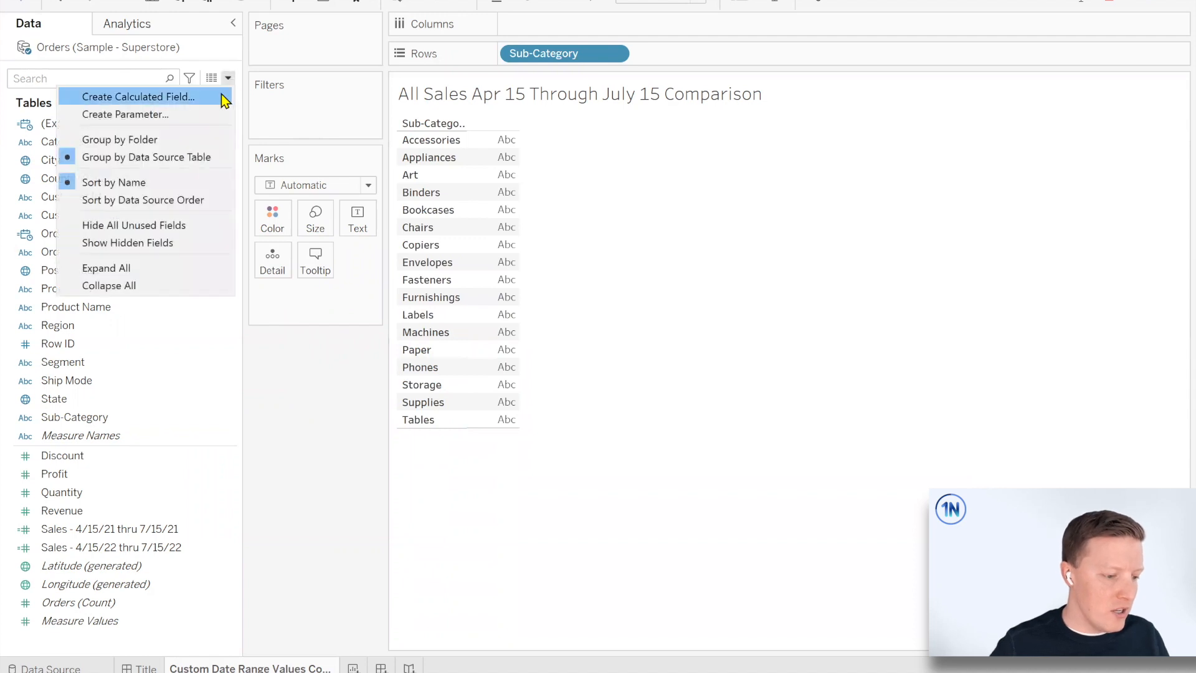
Create 'Sales Diff (4/15 to 7/15)' as SUM of 2022 period sales minus SUM of 2021 period sales.
left_click(138, 96)
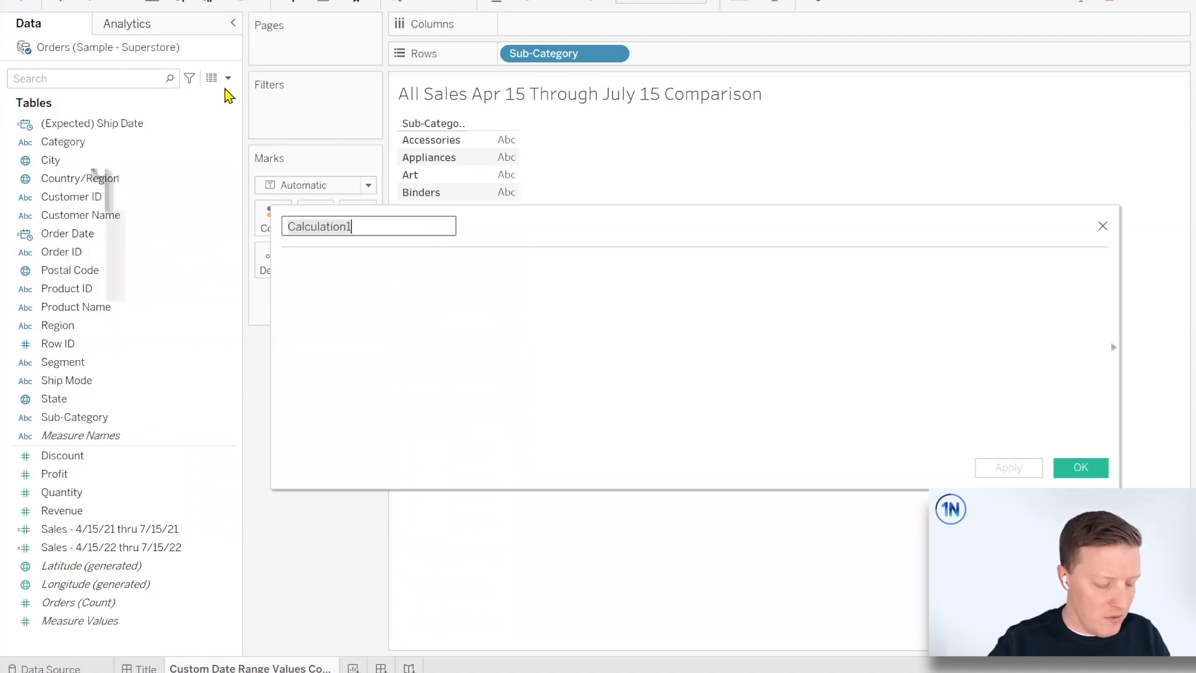
type("Sales Diff (4")
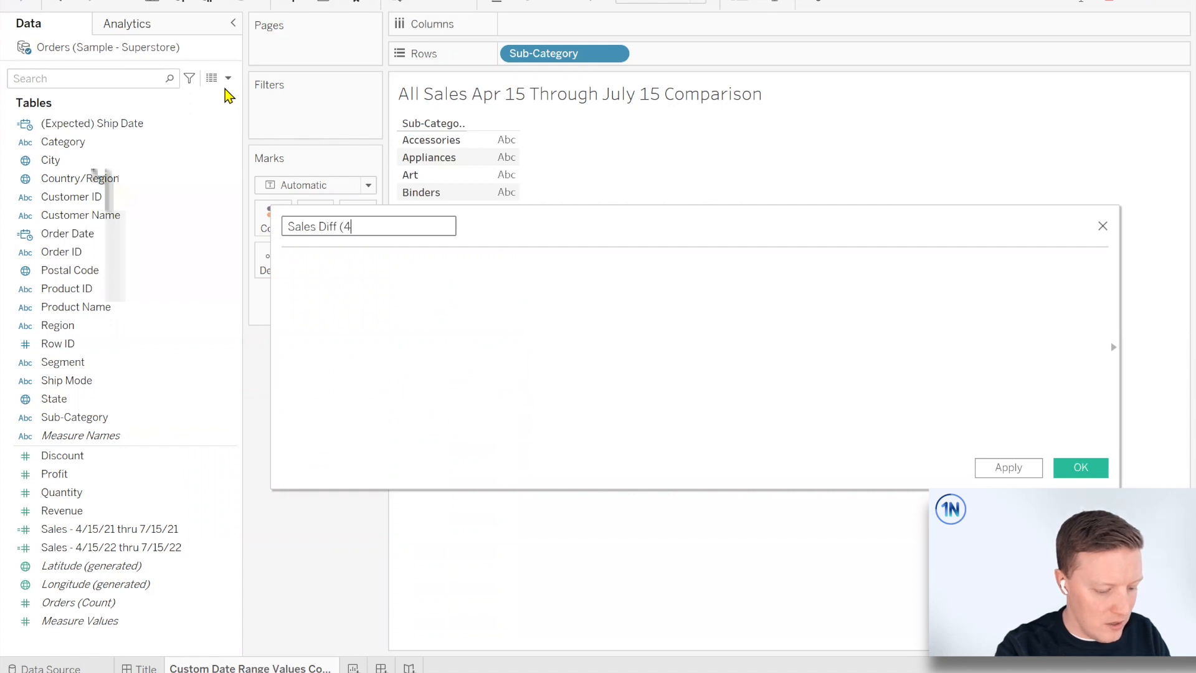
type("15 to 7/15)")
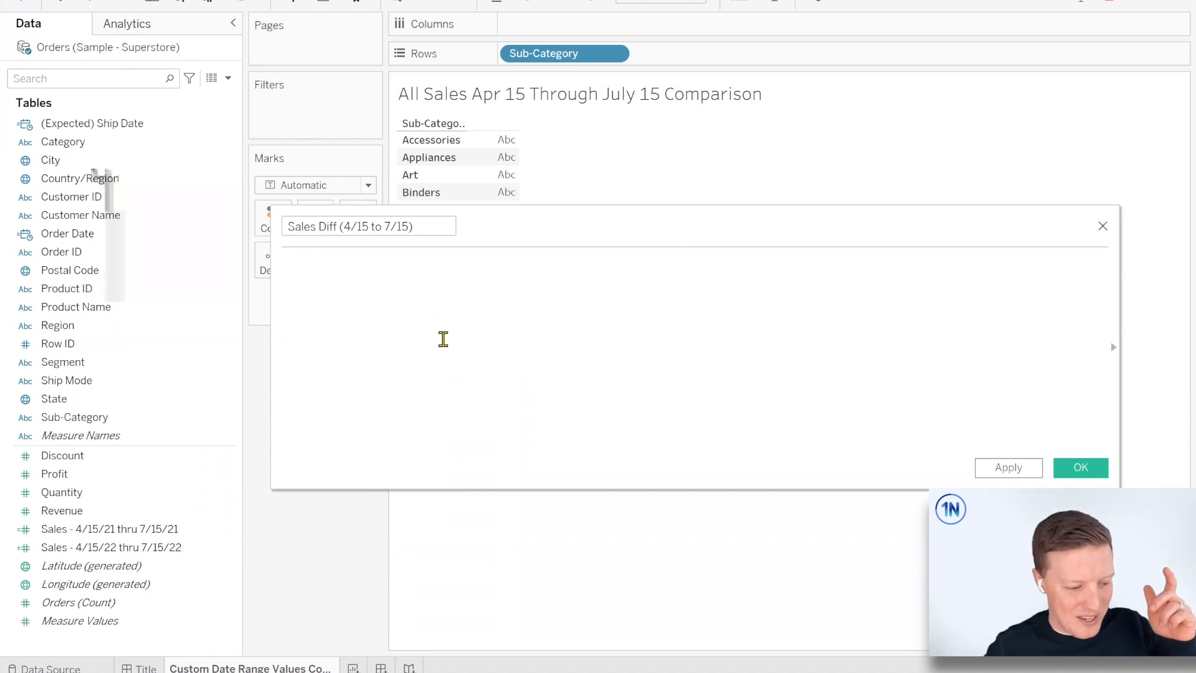
left_click(286, 263)
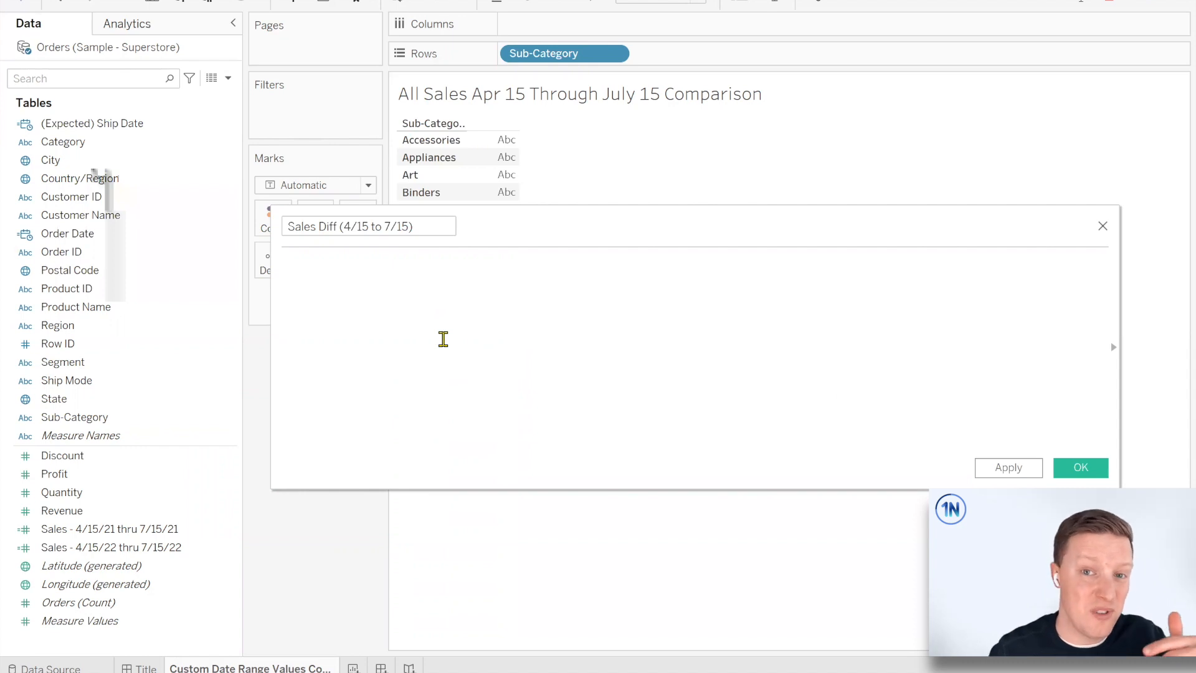
type("SU")
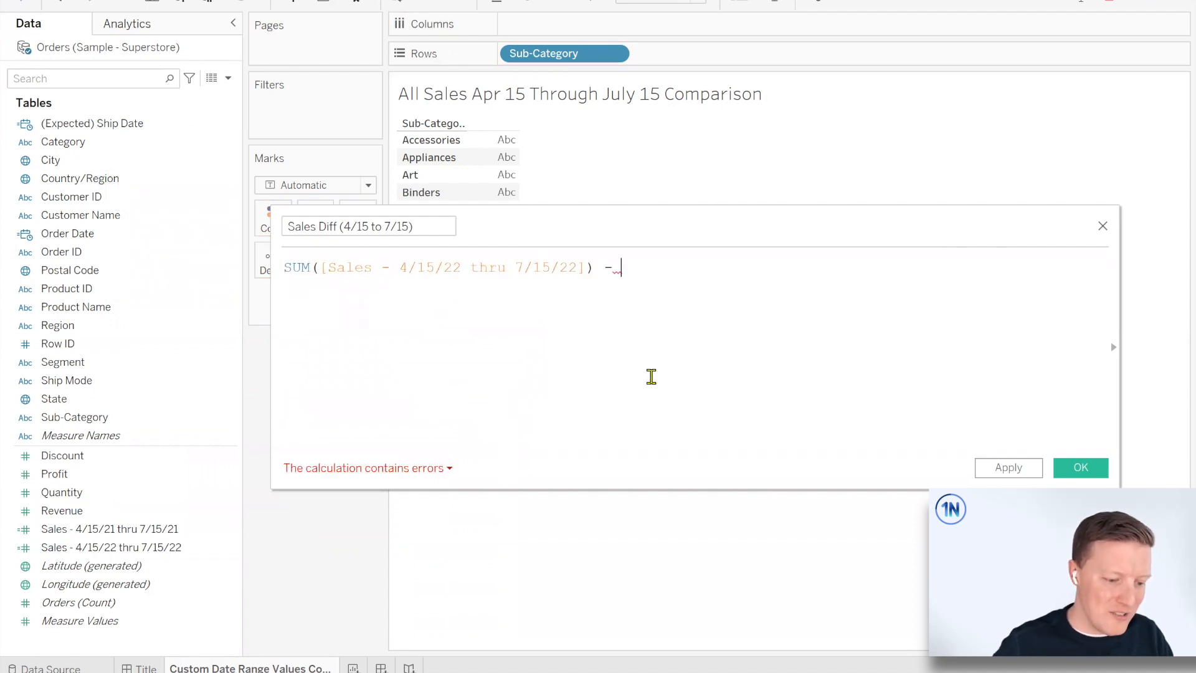
type("SUM(")
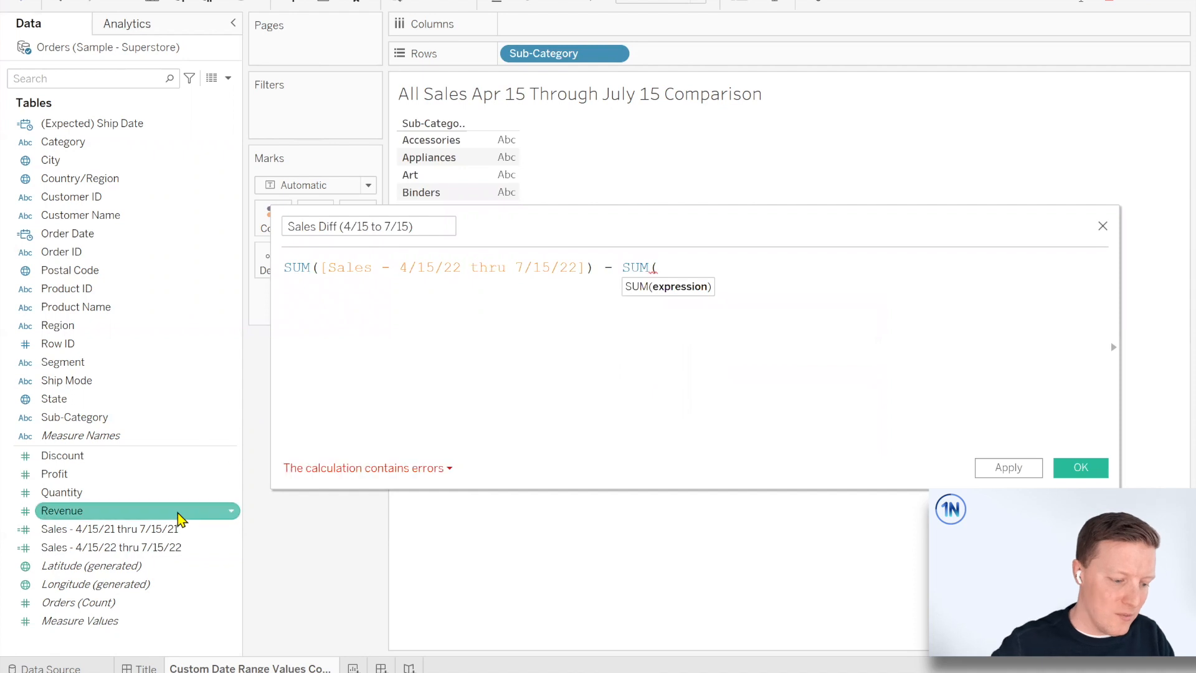
type("[Sales - 4/15/21 thru 7/15/21])")
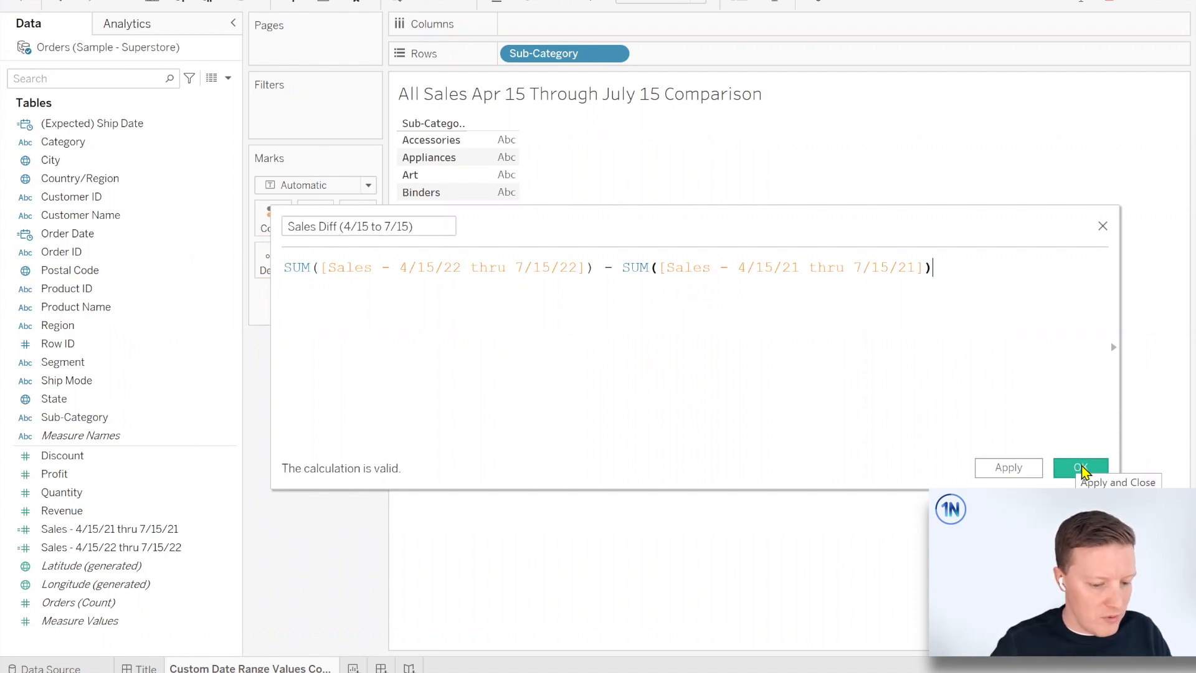
left_click(1081, 468)
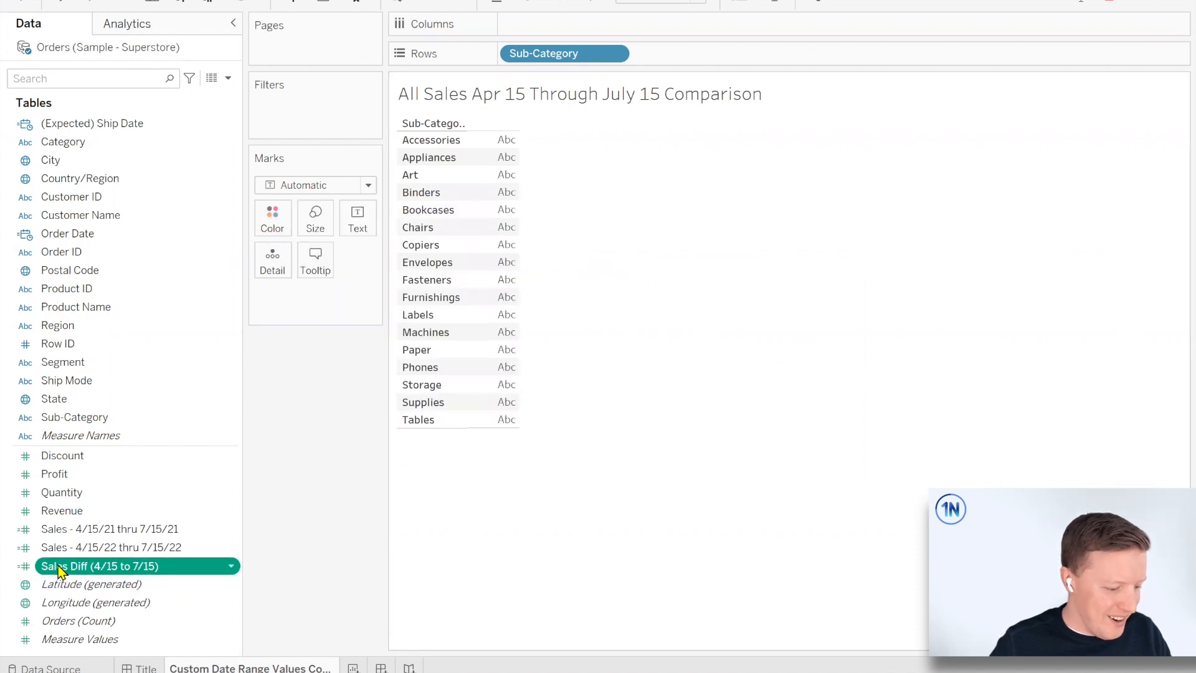
Plot Sales Diff (4/15 to 7/15) as bars per sub-category, with both period sales fields in the tooltip.
left_click_drag(99, 565, 564, 24)
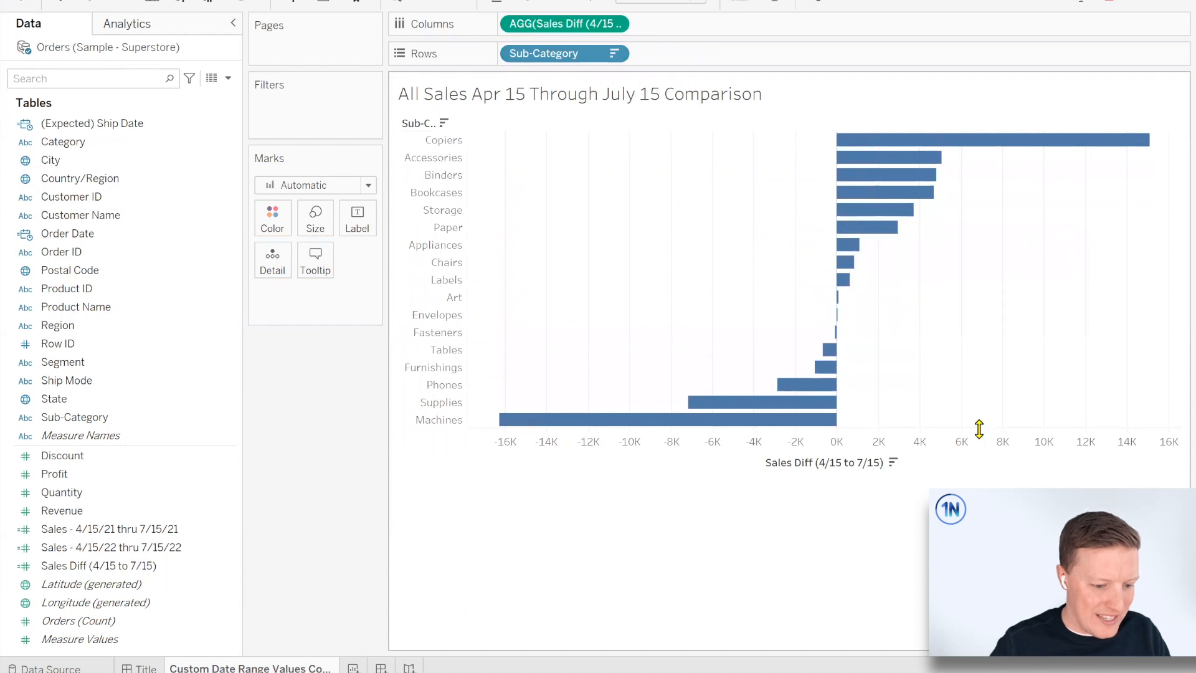
left_click(111, 529)
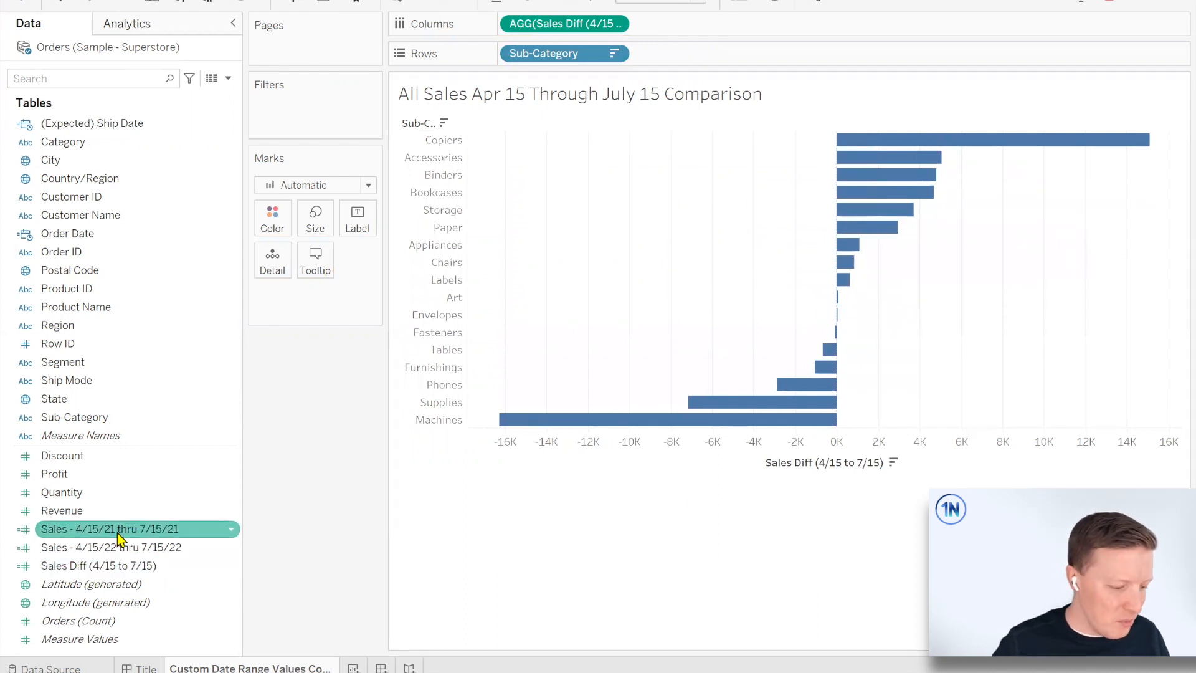
mouse_move(1019, 145)
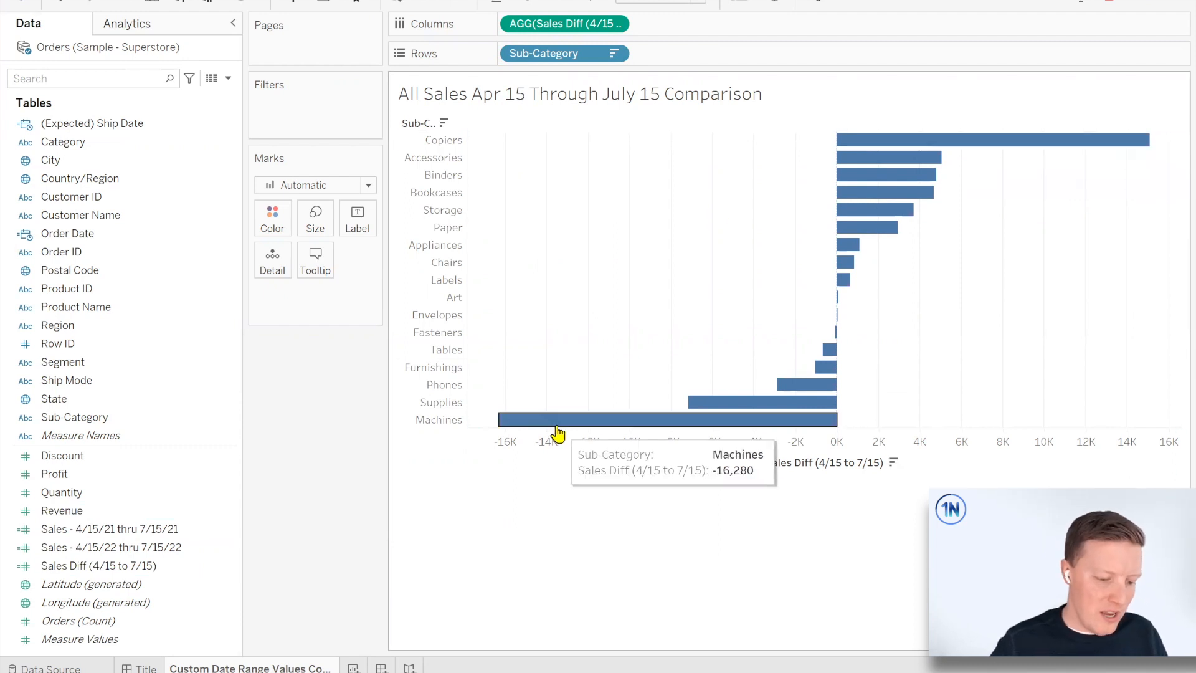
left_click(99, 529)
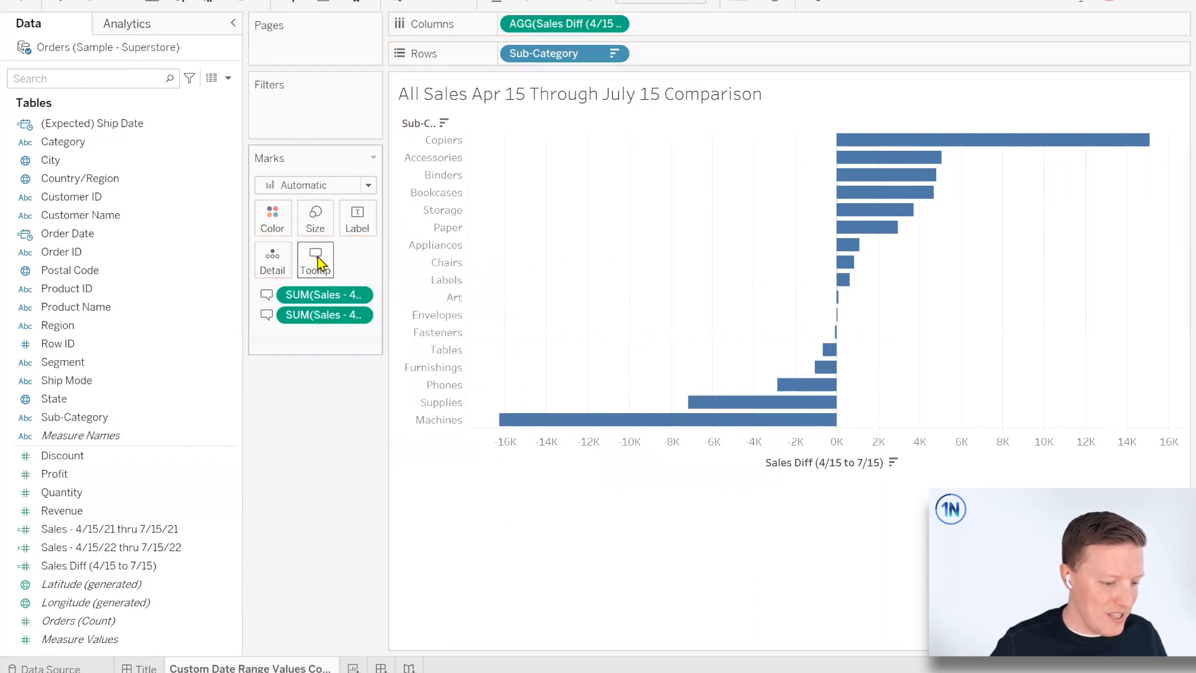
mouse_move(862, 140)
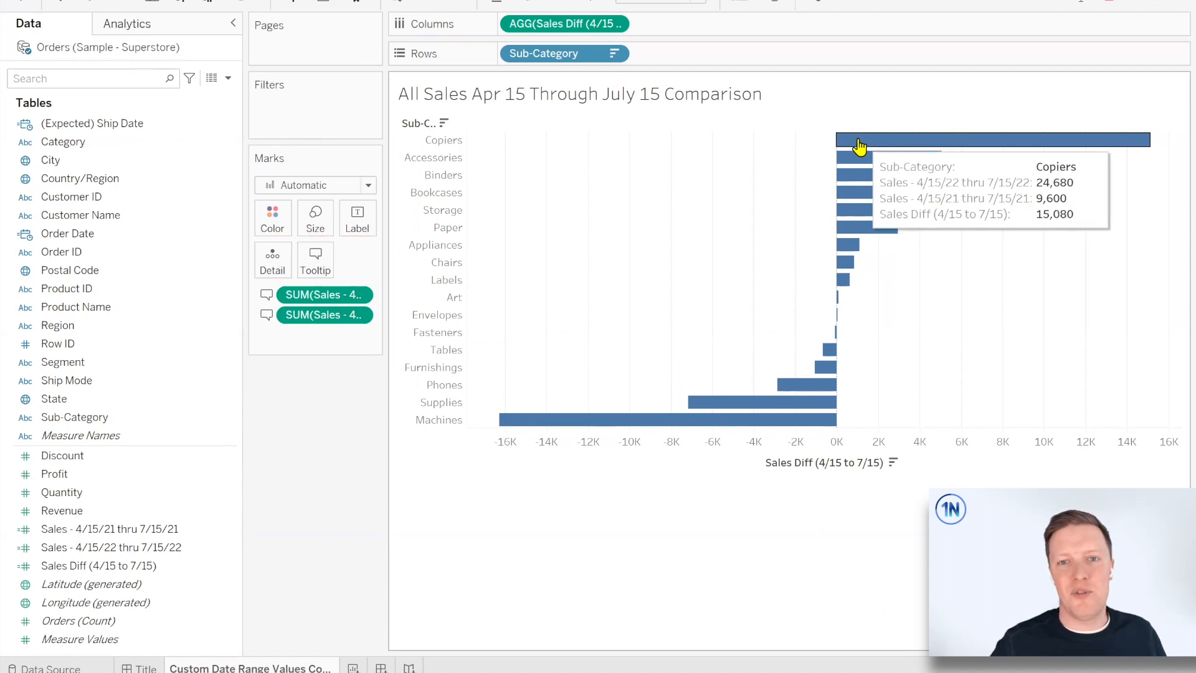
Reopen the 'Sales - 4/15/21 thru 7/15/21' calculation in the editor.
right_click(111, 529)
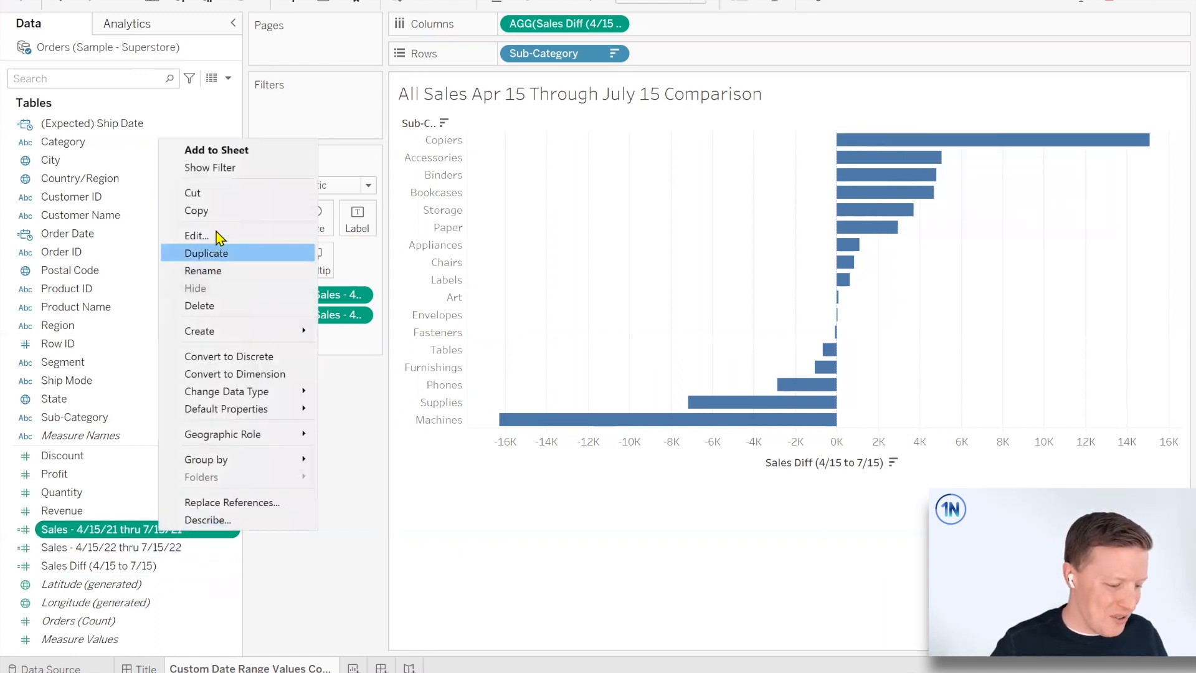
left_click(196, 235)
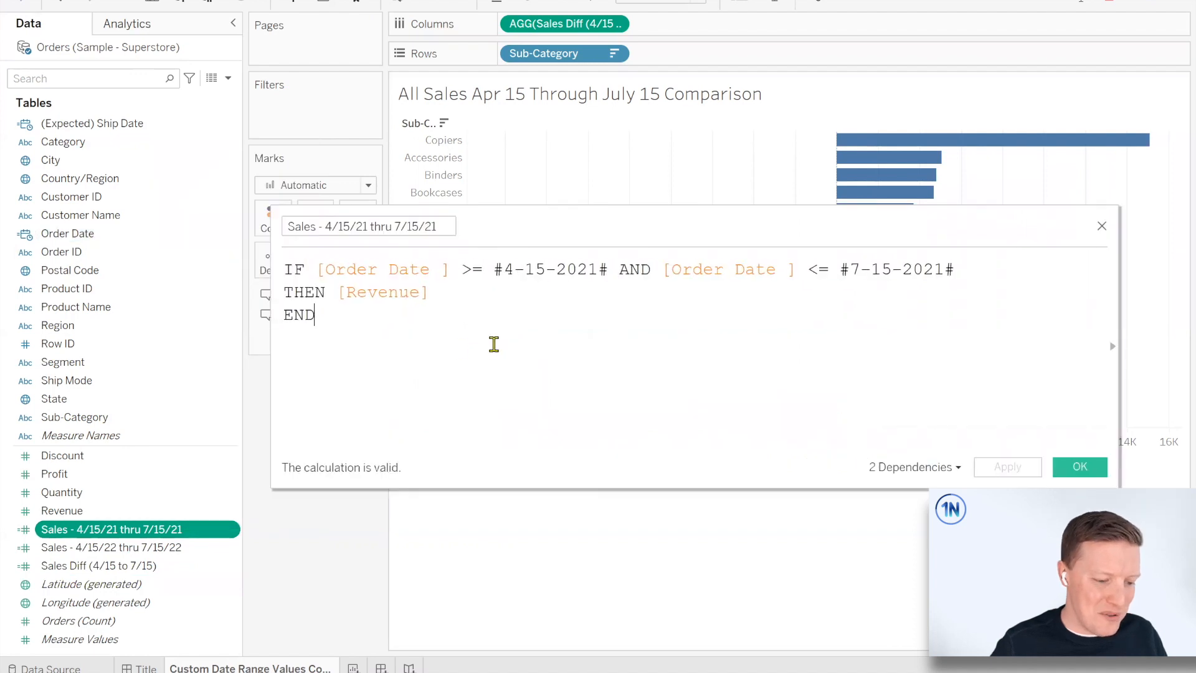